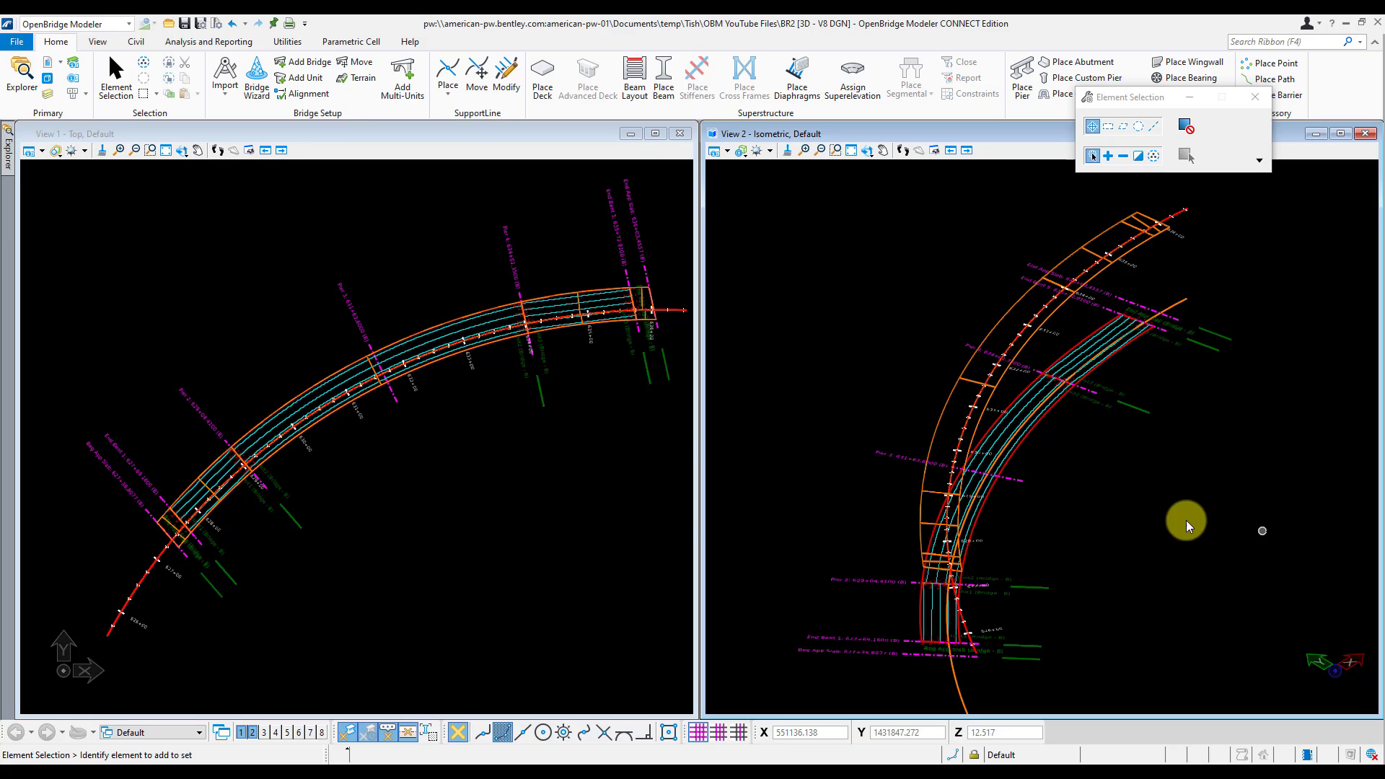
- Select Unit1, the Beam Slab Concrete-Girders Bridge unit, from the Explorer model tree
click(19, 78)
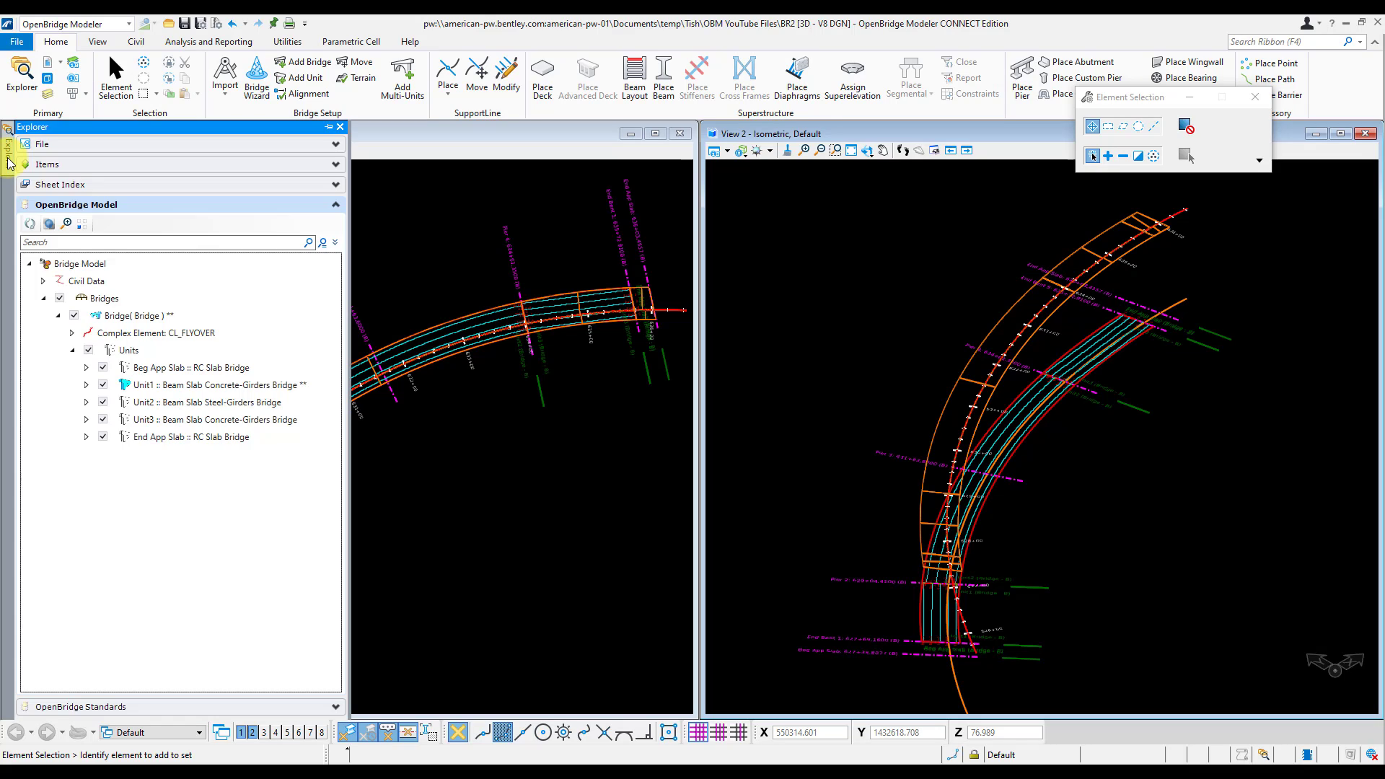
click(216, 384)
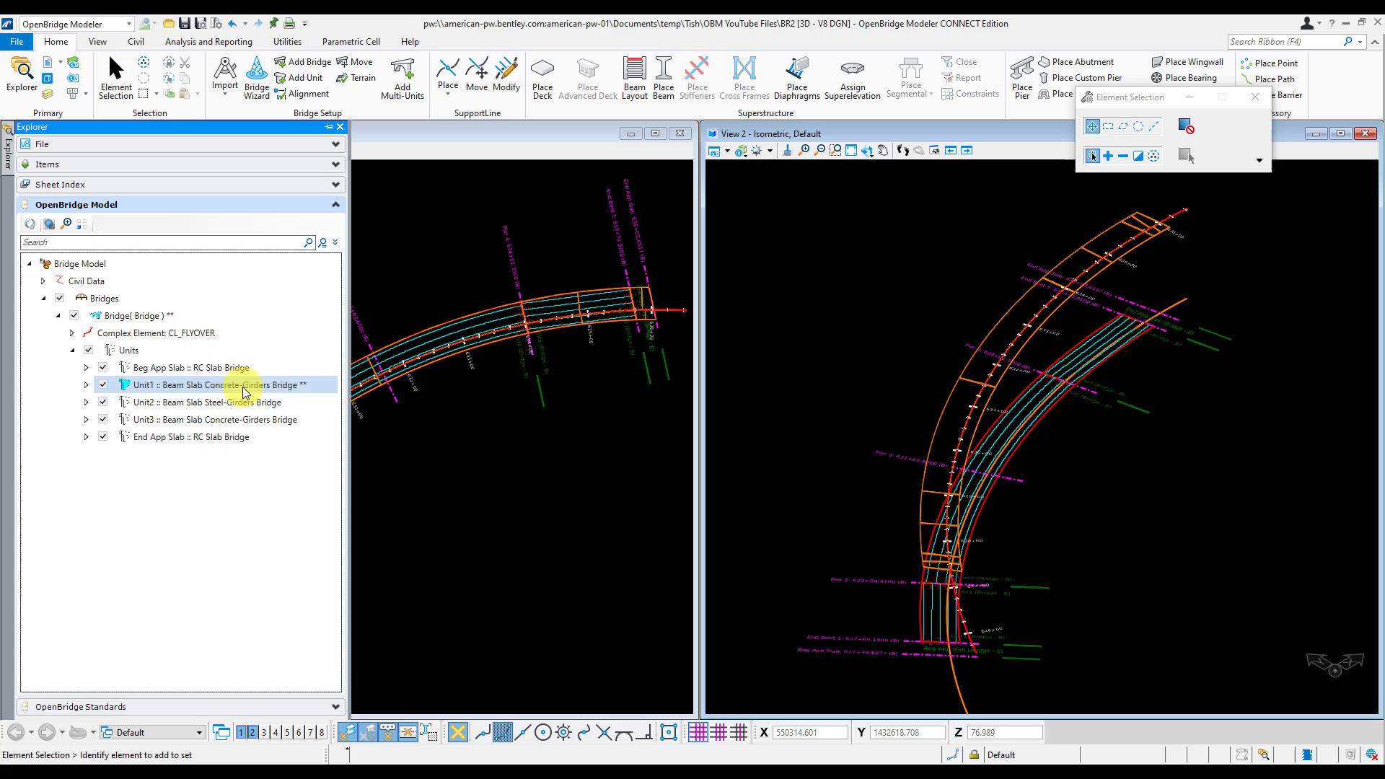
click(221, 383)
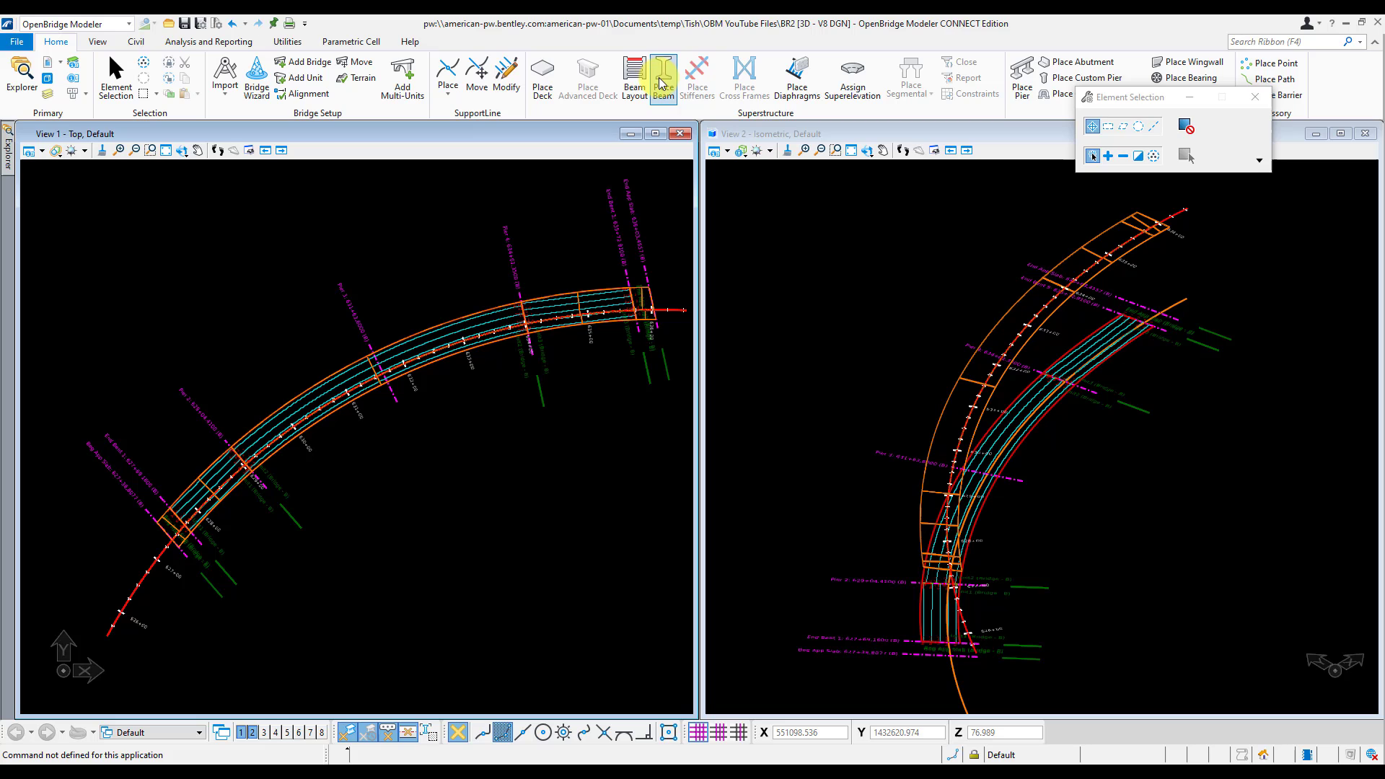
- Start Place Beam on the End Bent 1 – Pier 2 span to bring up its beam definitions
click(663, 78)
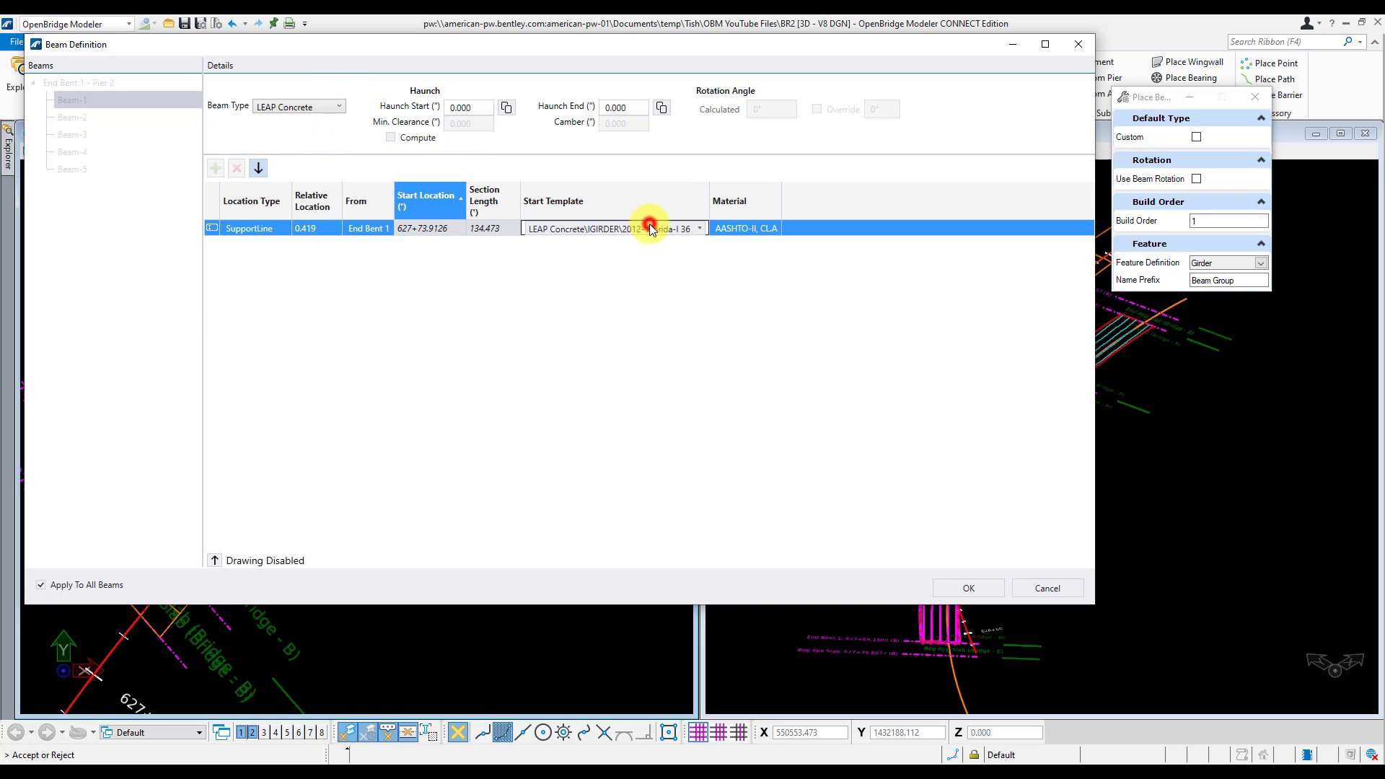
- Set the girder start template to the I_GIRDER 2012- Florida-I 96 section
click(698, 228)
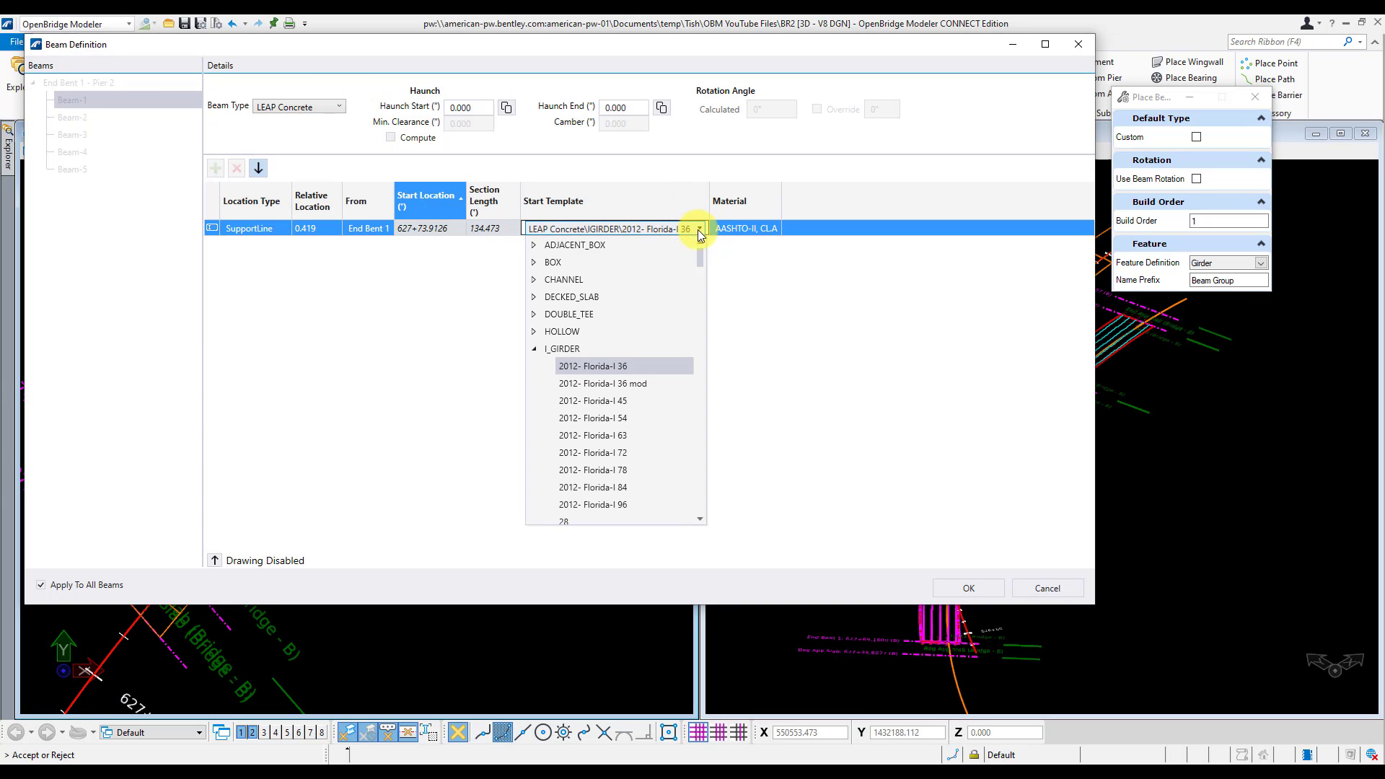
click(593, 505)
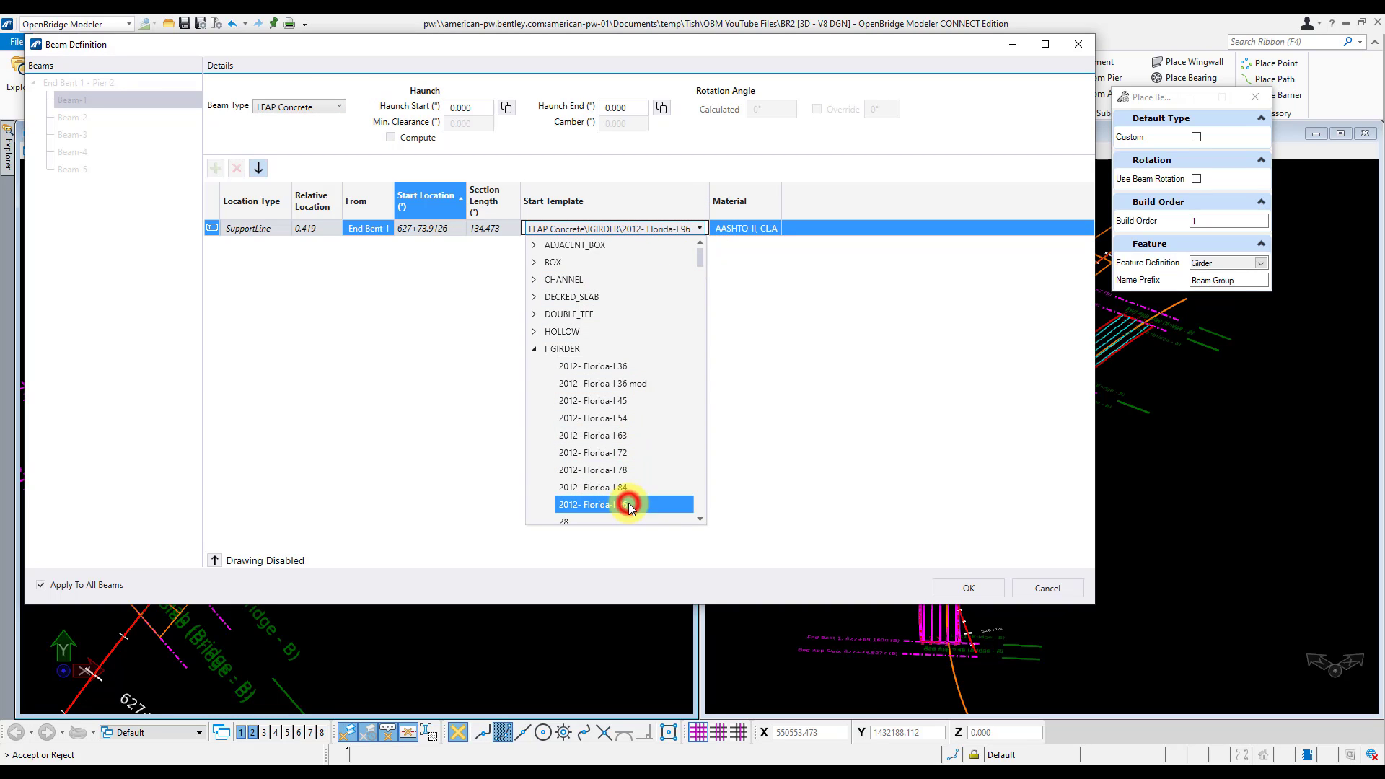
click(624, 505)
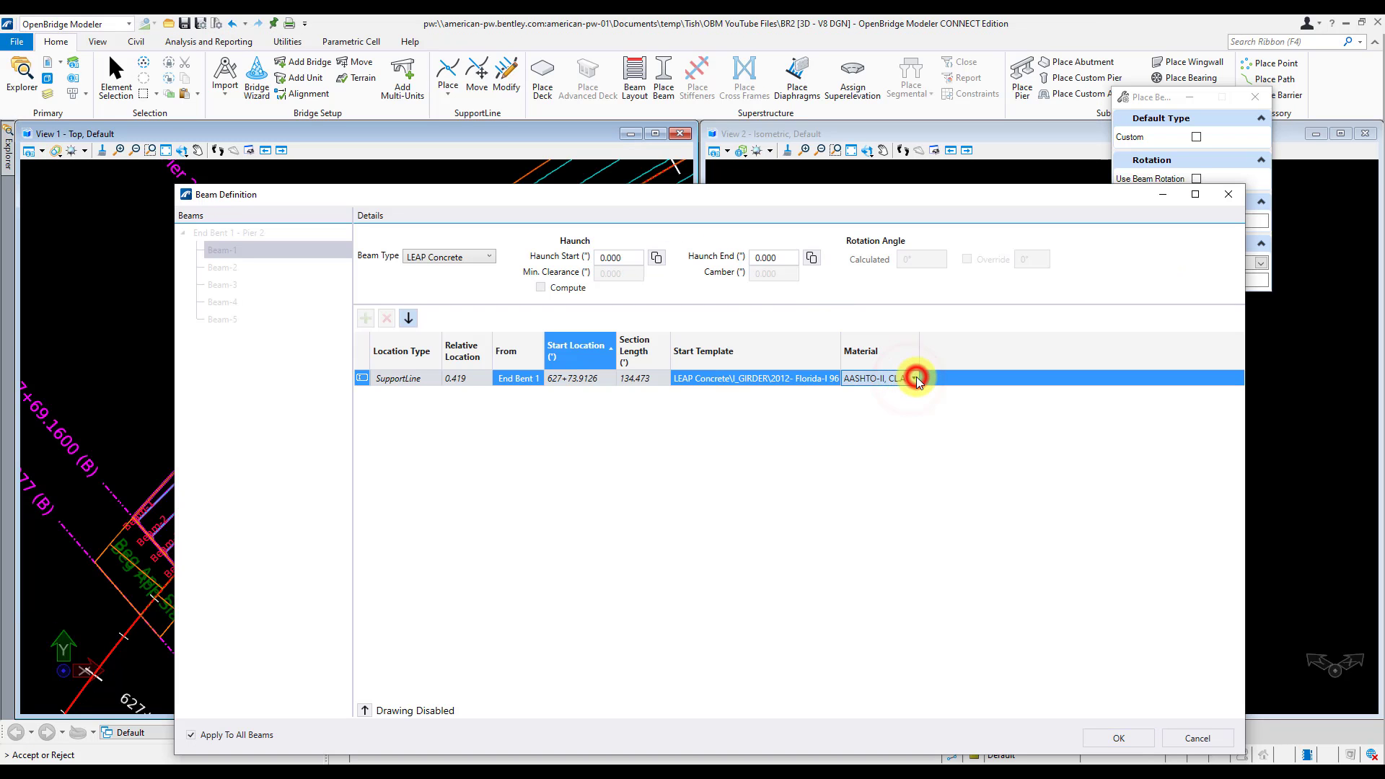
- Set the girder material to AASHTO-IV, CL.A concrete
click(916, 378)
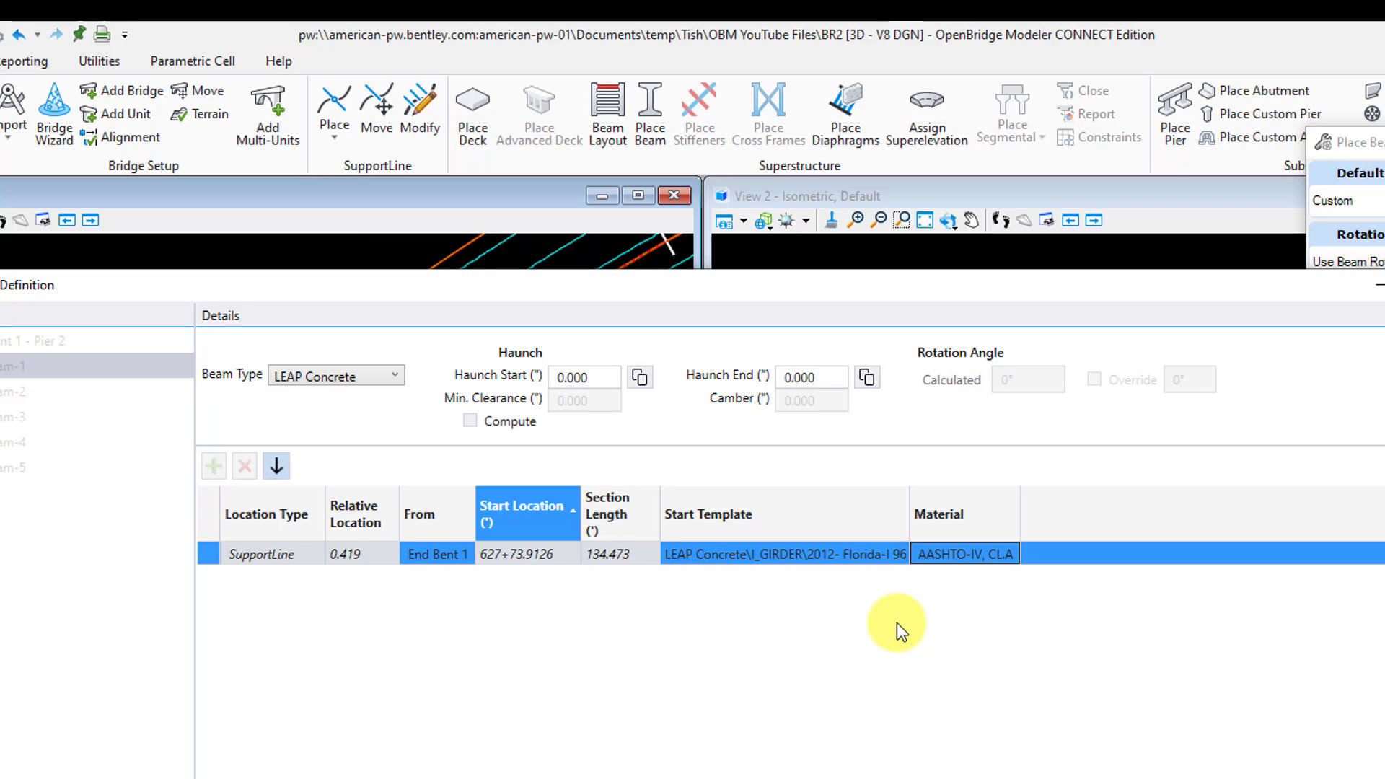
mouse_move(470, 422)
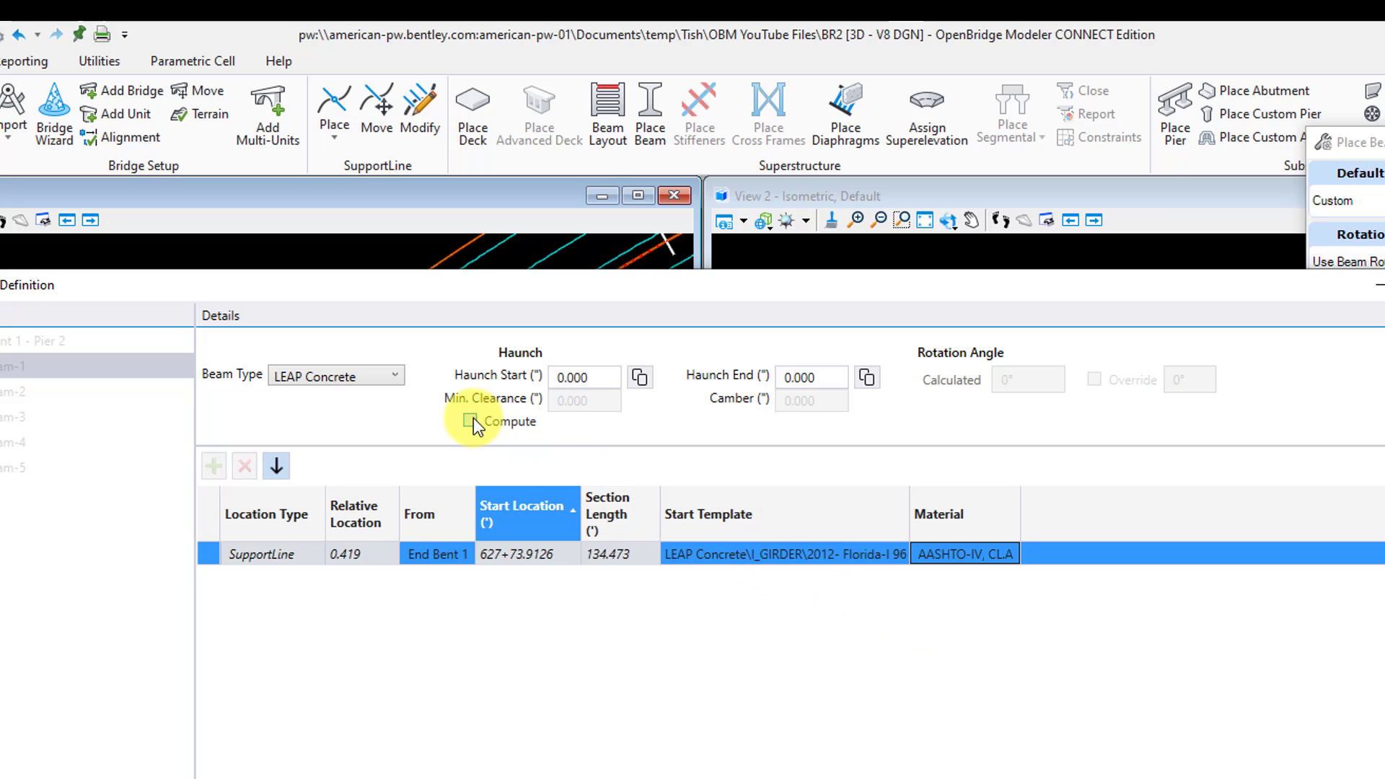
- Enable haunch computation with 0.5 inch minimum clearance and a 0.974 inch camber
click(470, 422)
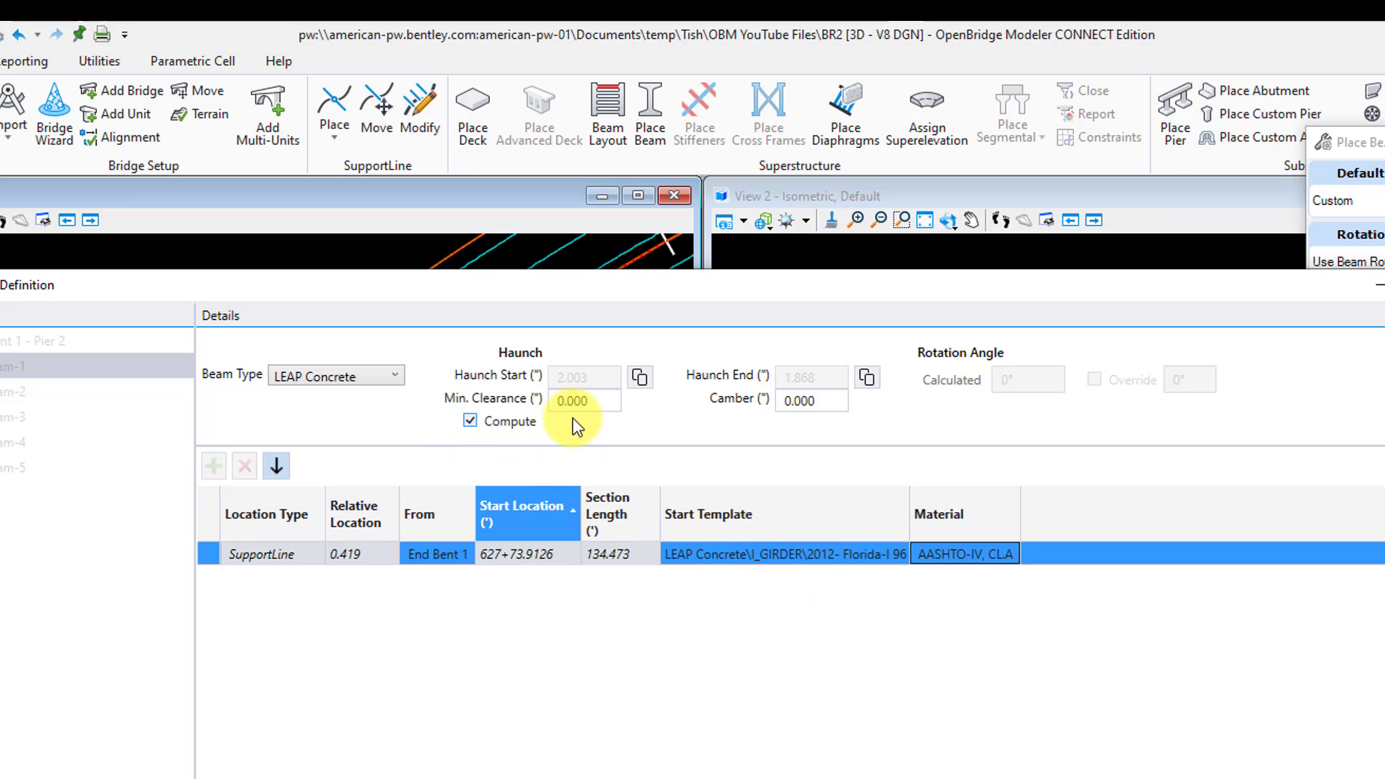
click(583, 401)
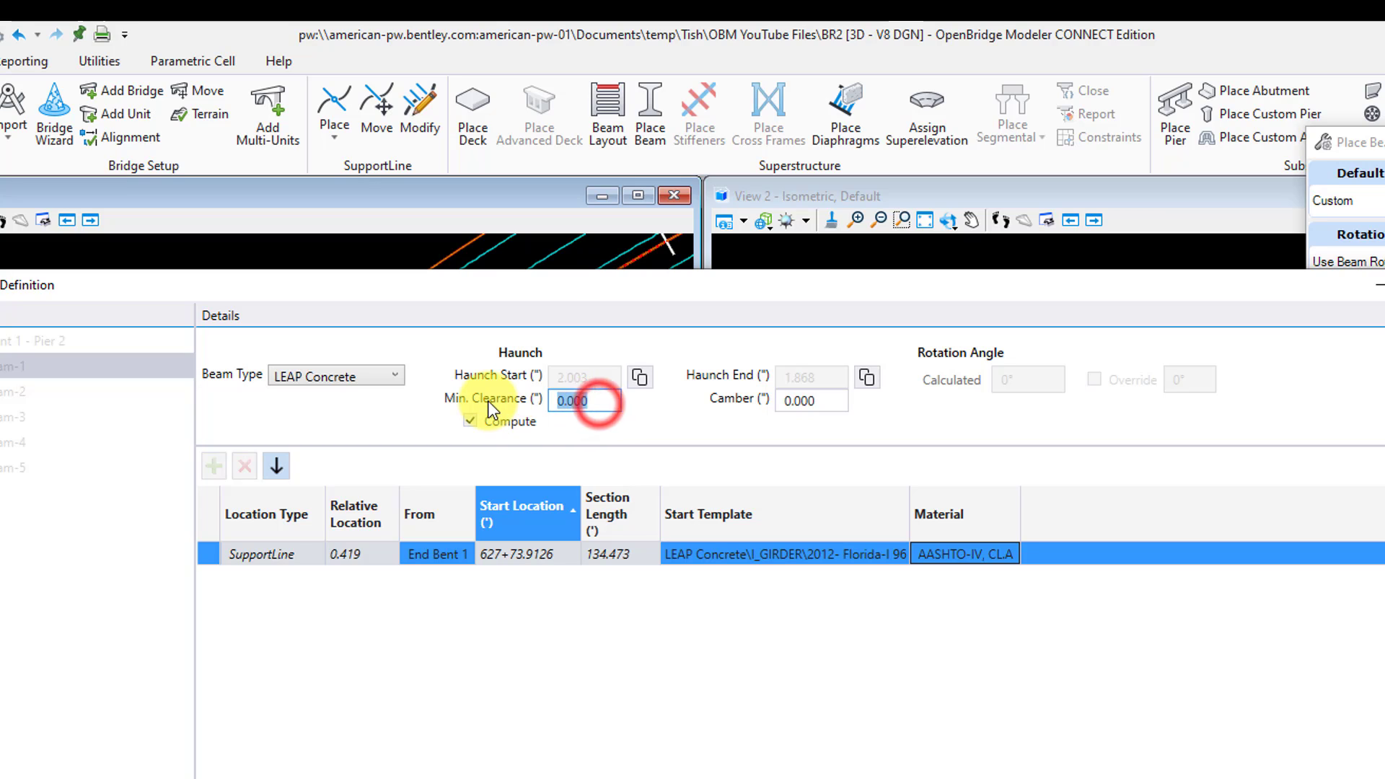
text(.5)
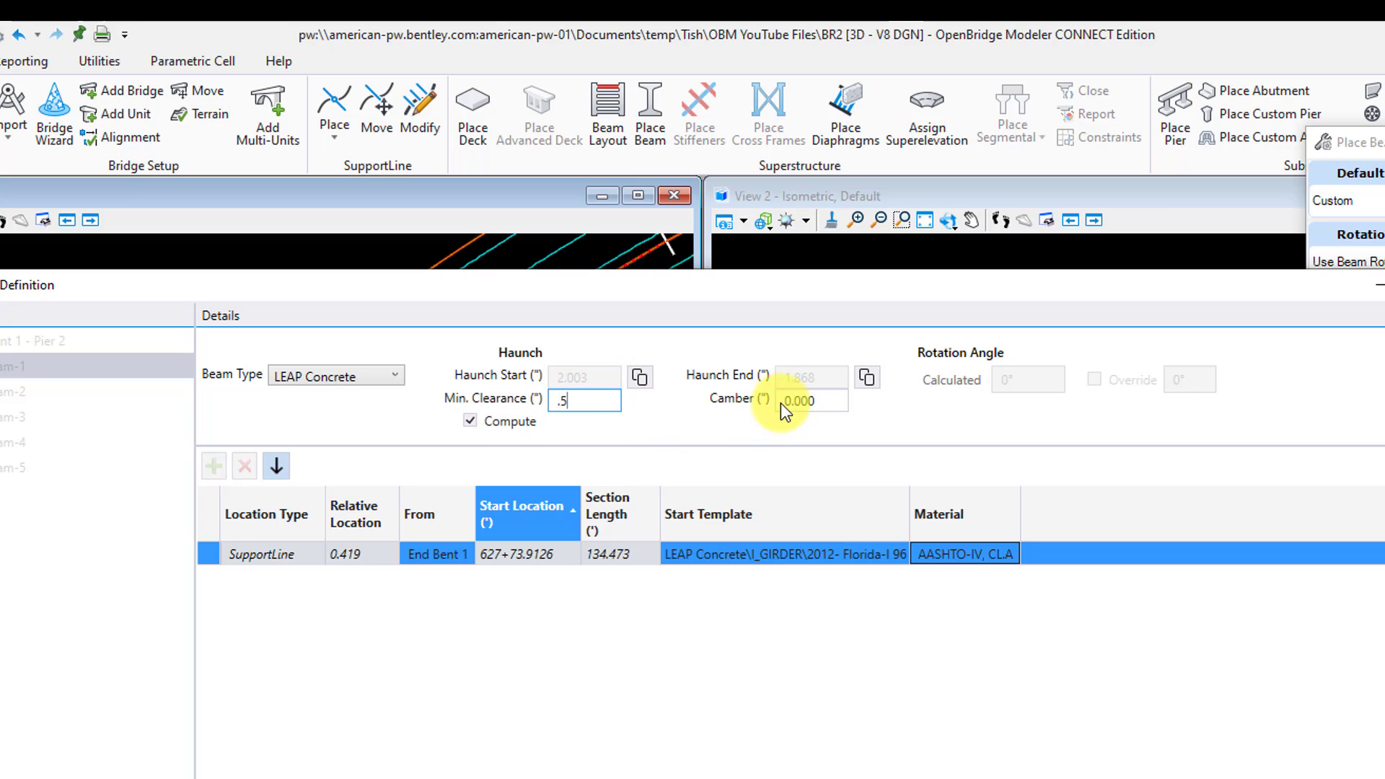
click(809, 400)
text(0.97)
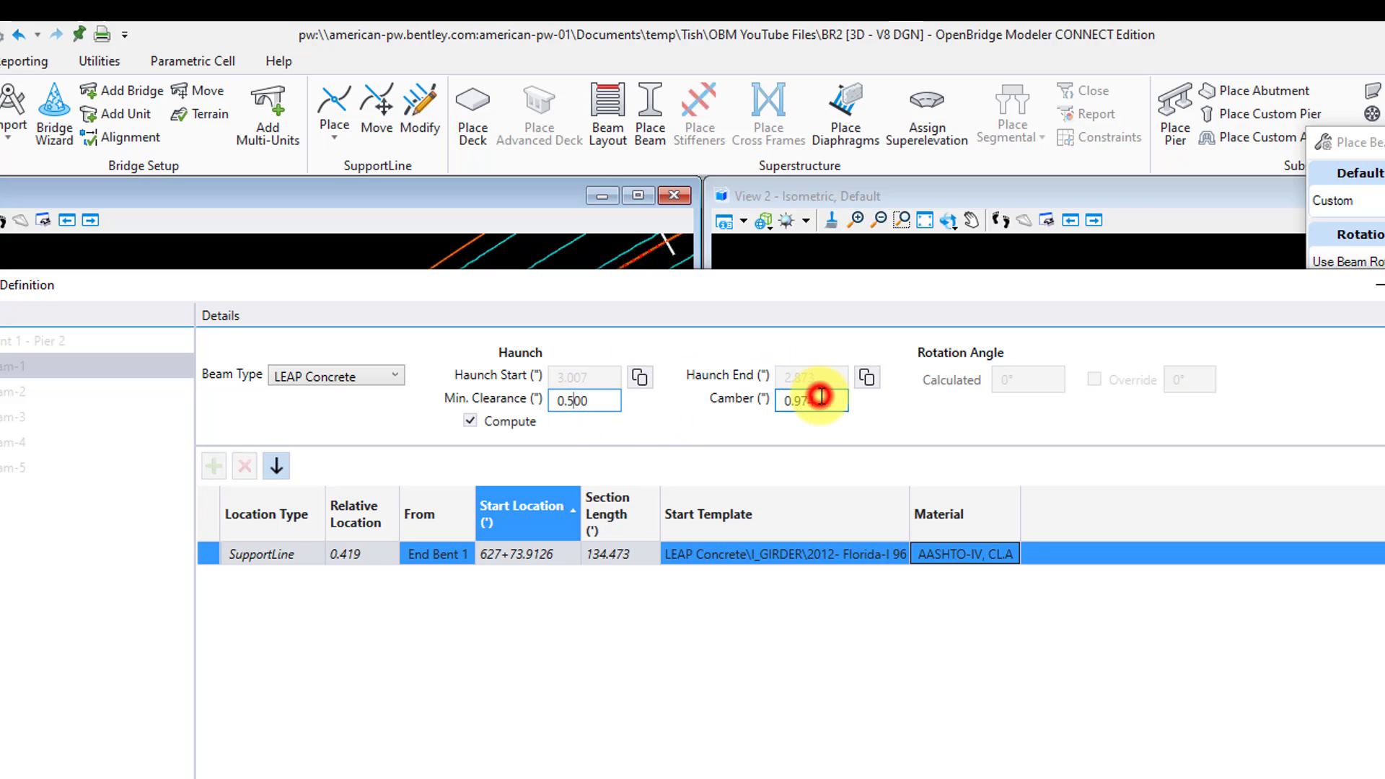
click(809, 400)
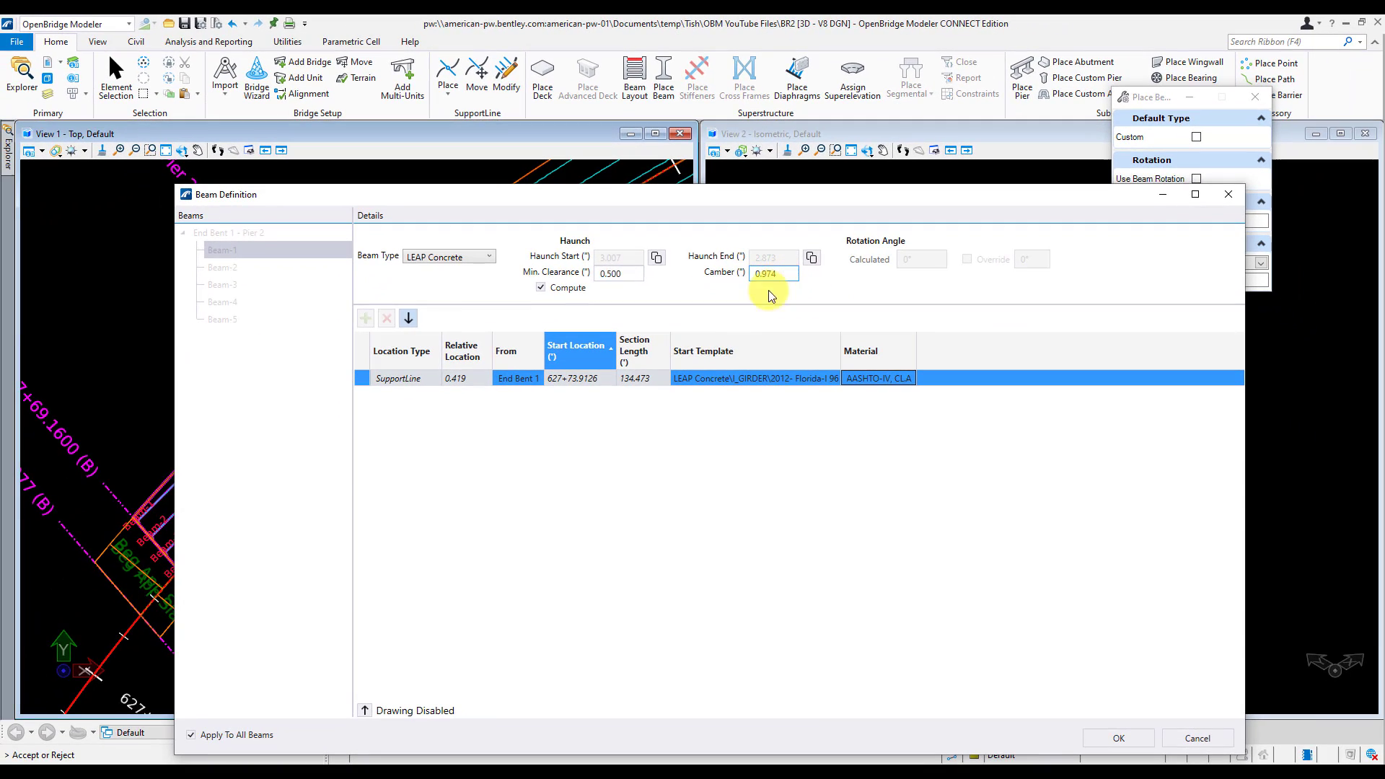
- Disable Apply To All Beams and copy Beam-1's settings to Beam-5 by ratio, giving 1.094 camber
click(190, 734)
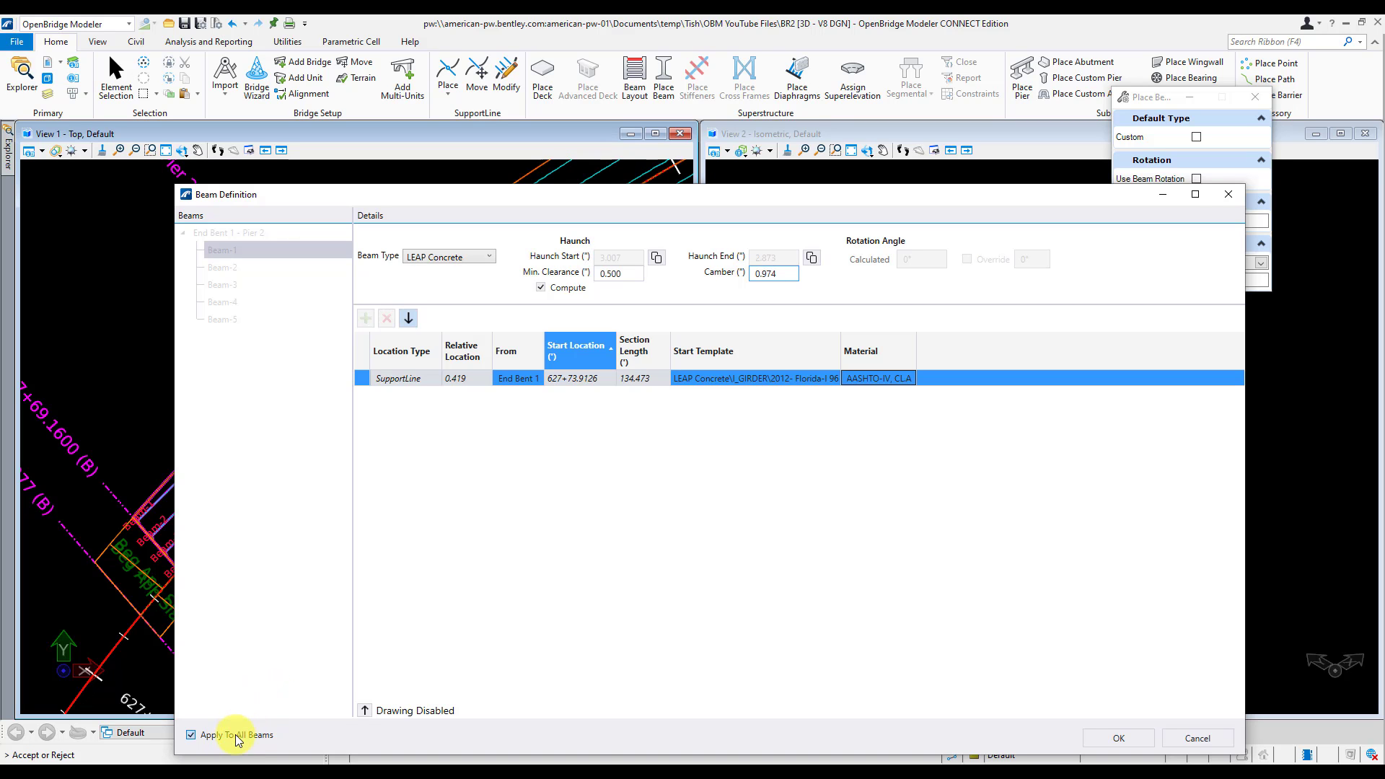
click(191, 734)
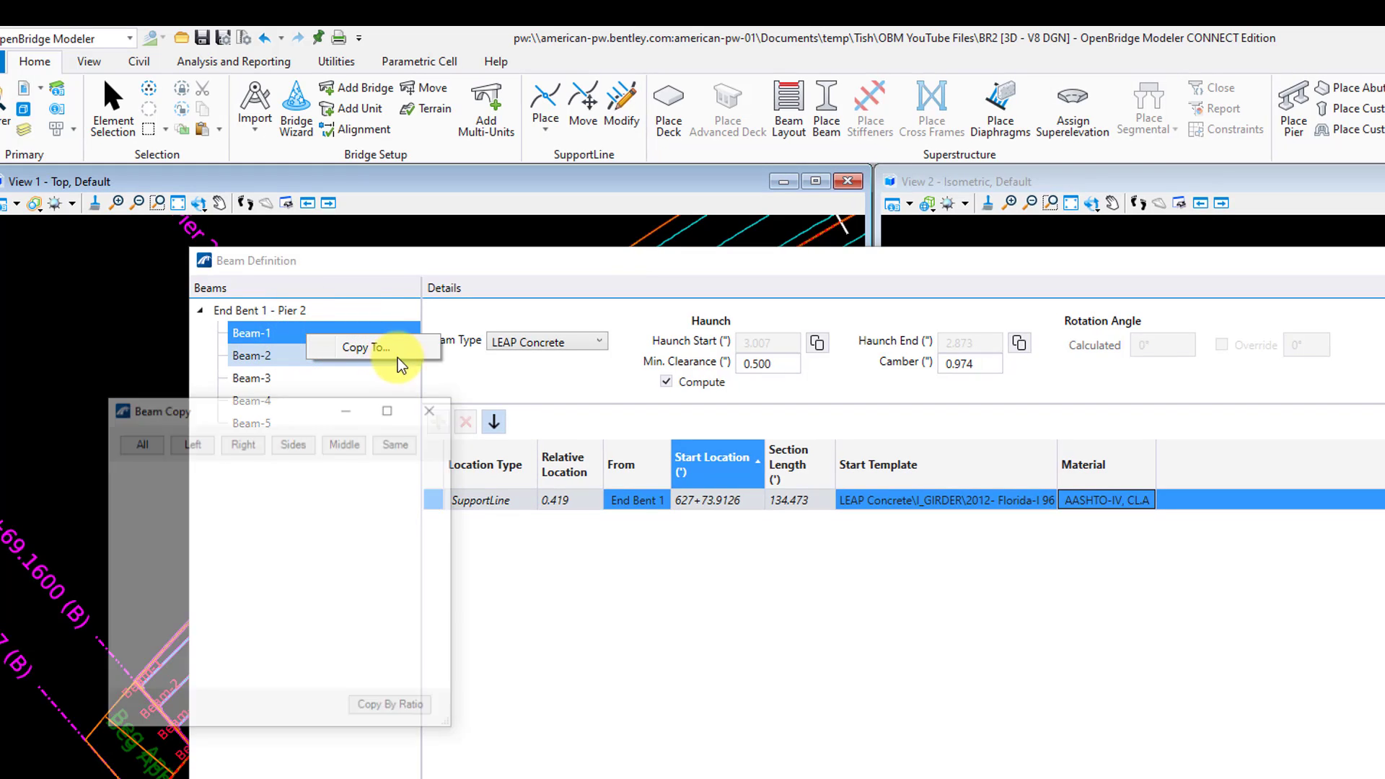
click(365, 348)
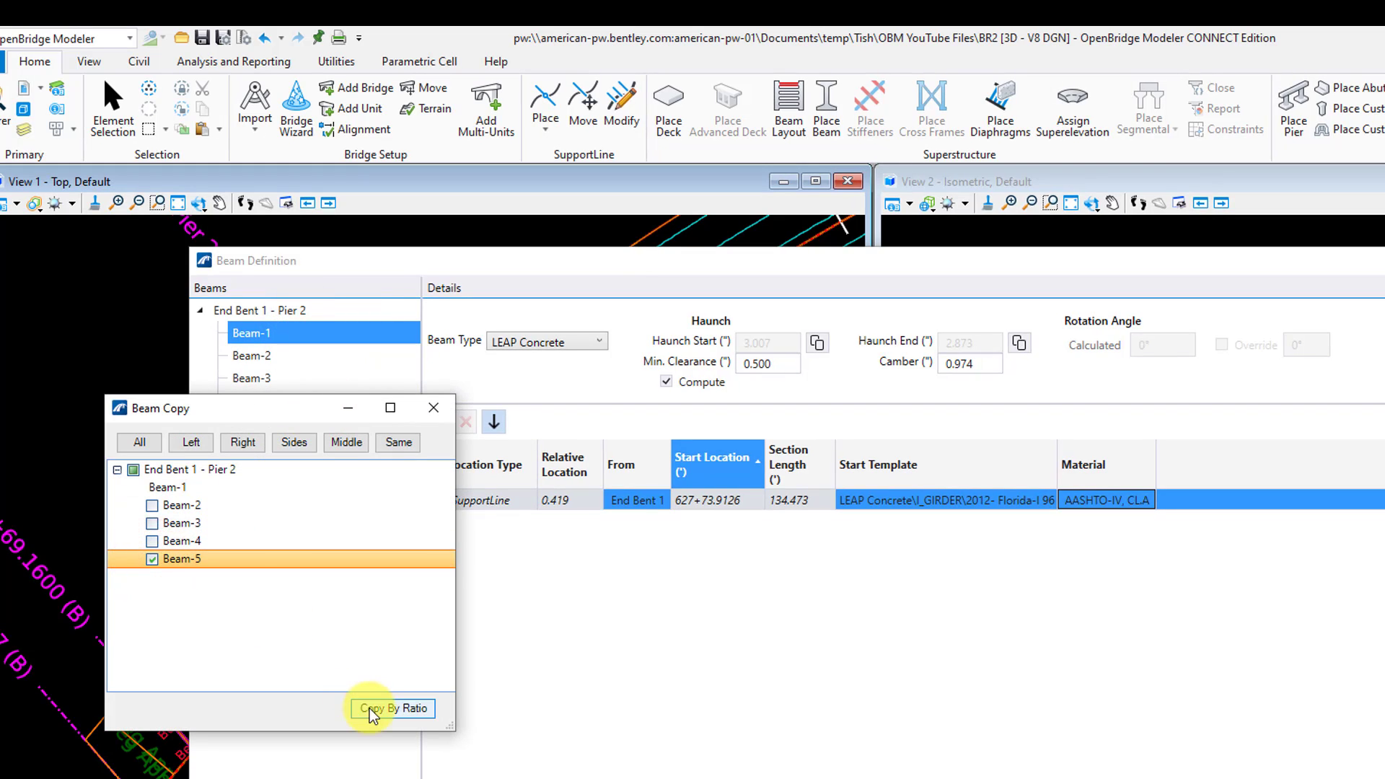
click(391, 708)
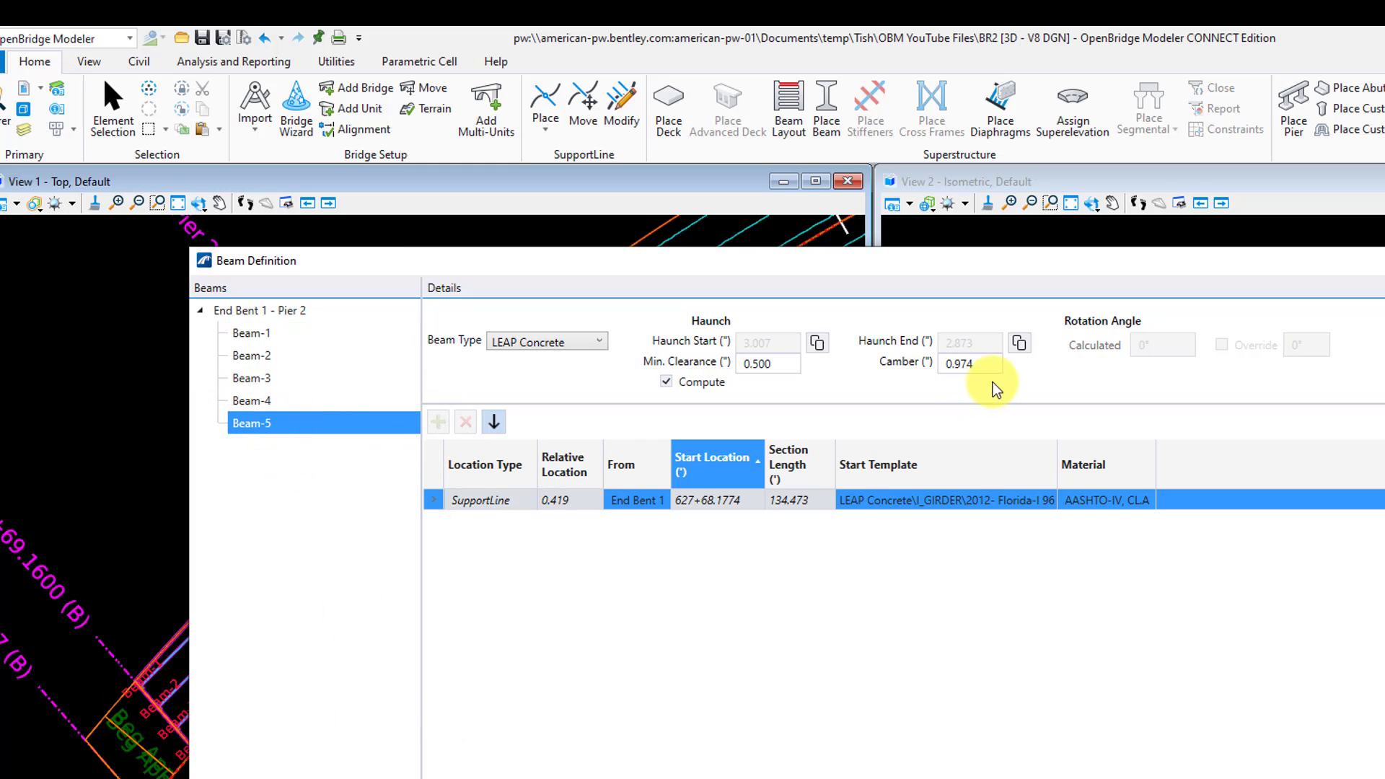
click(962, 363)
text(1.094)
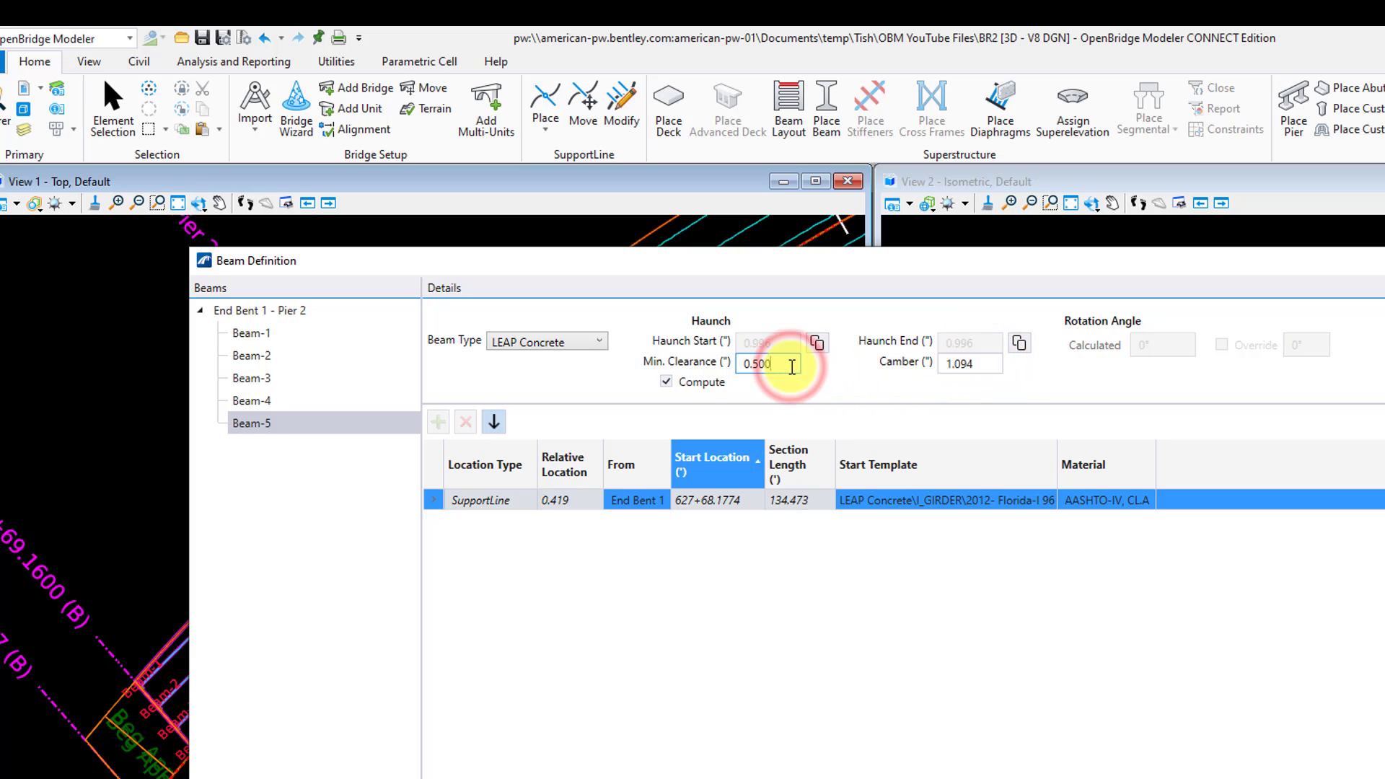
- Give Beam-2 a computed haunch with 0.5 inch clearance and 1.387 inch camber
click(251, 355)
text(.5)
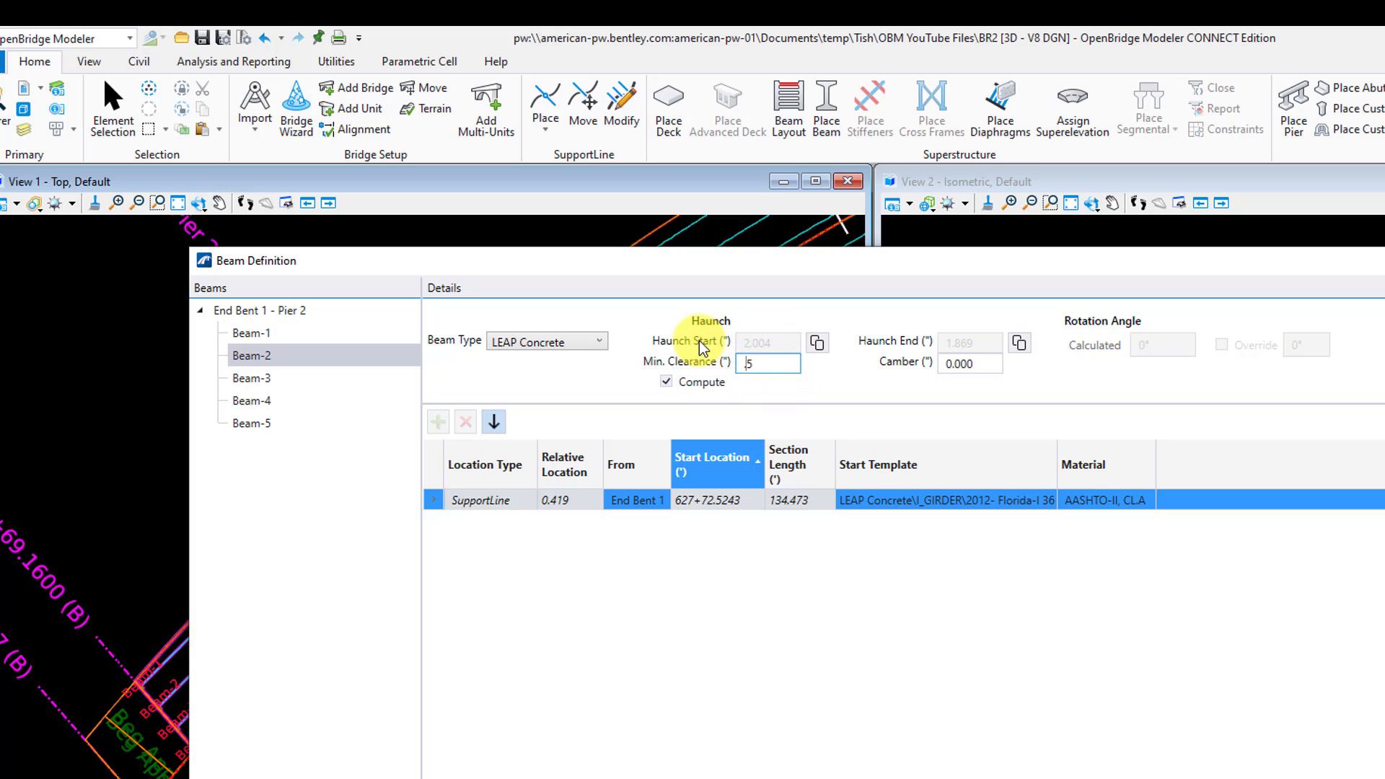
click(958, 363)
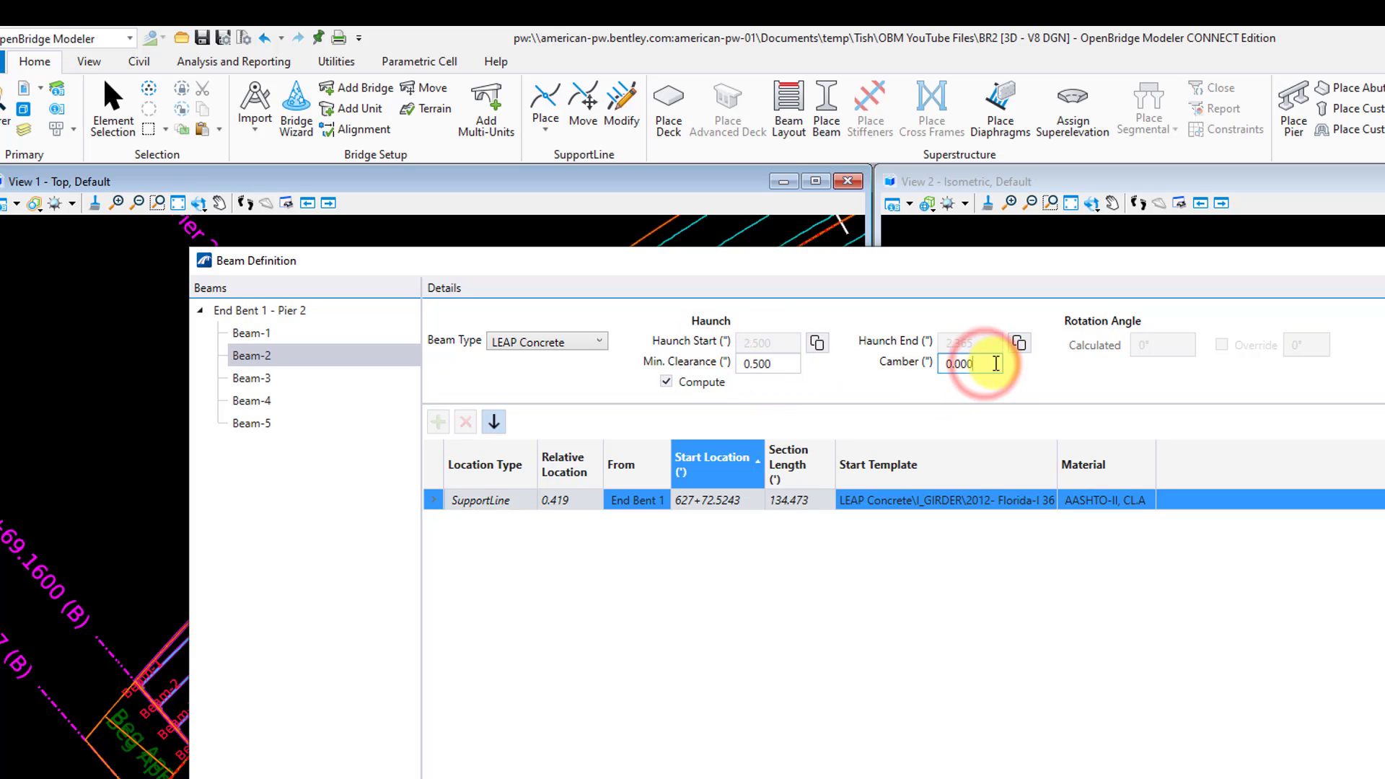
text(1.3)
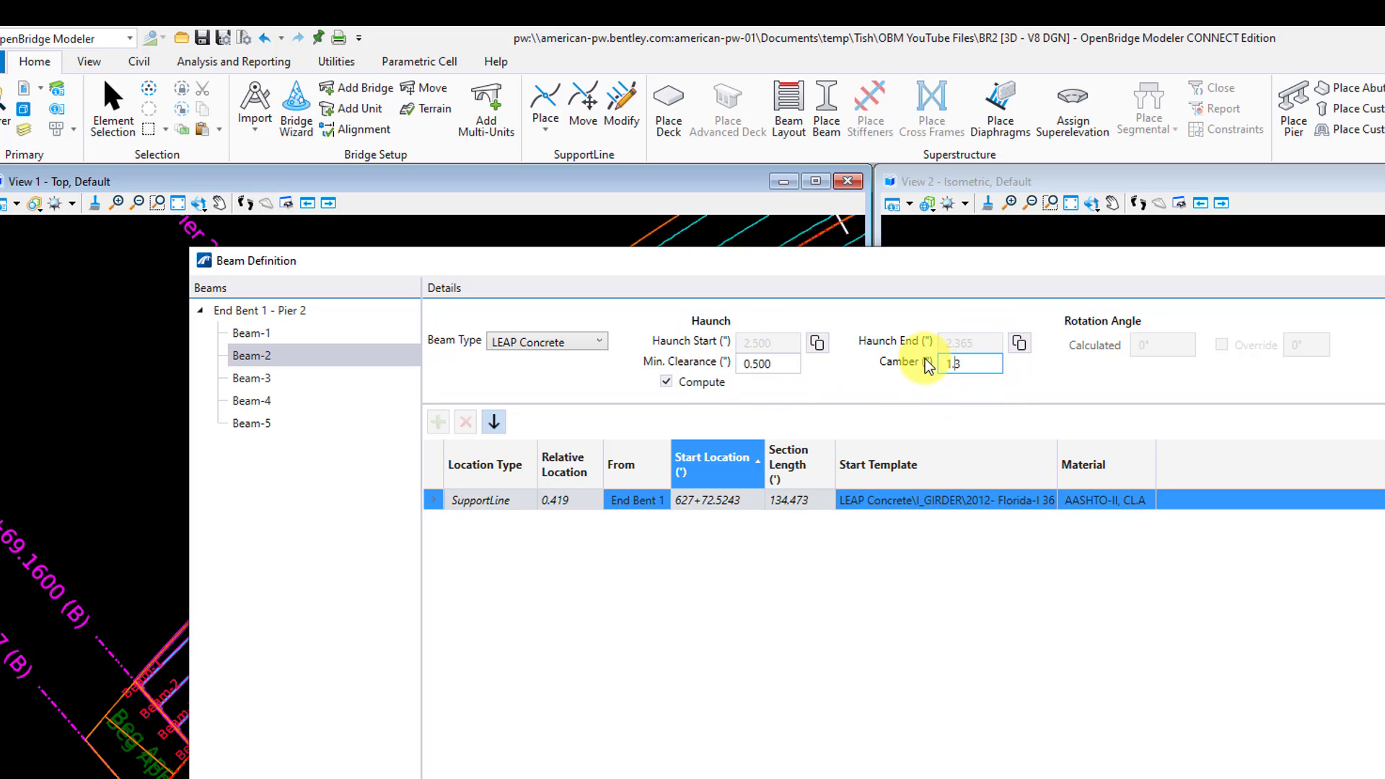
text(1.387)
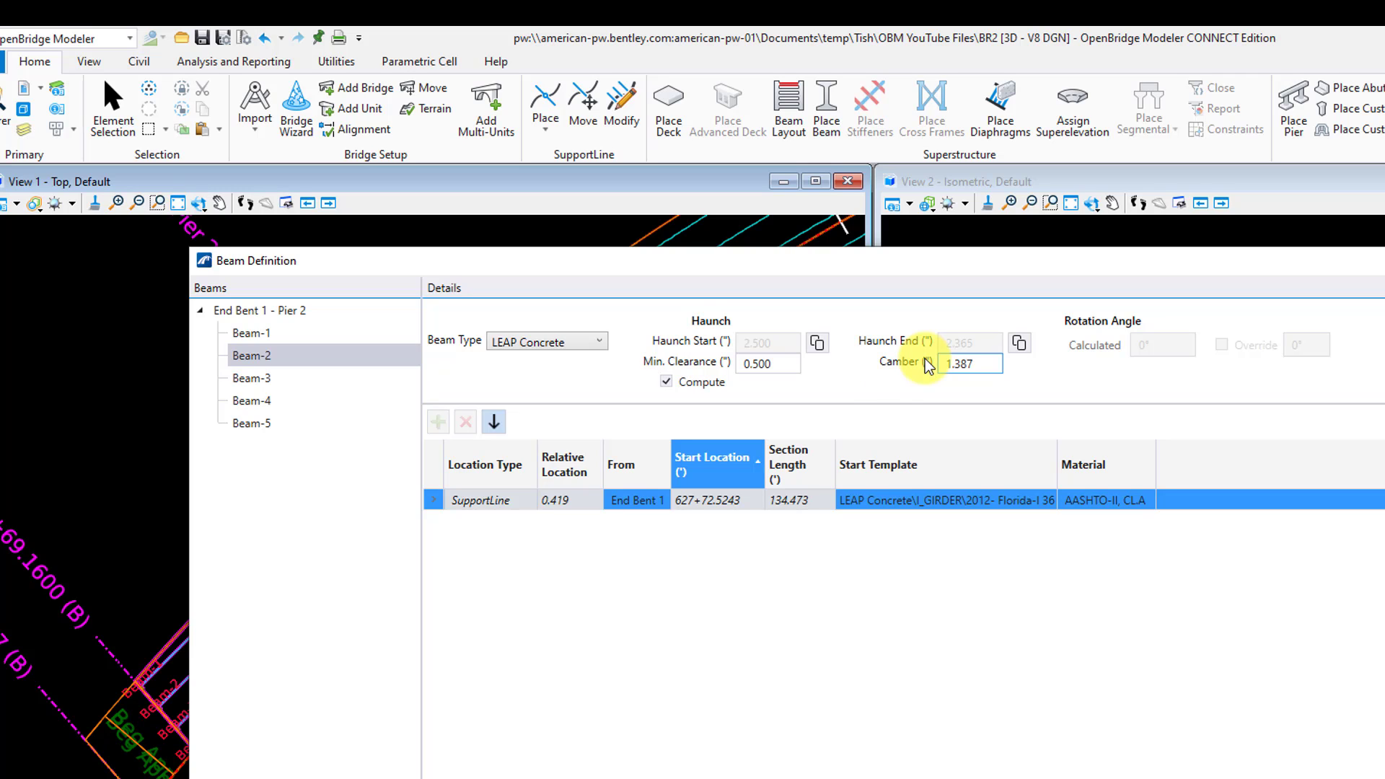
- Copy Beam-2's settings to Beam-3 and Beam-4 by ratio and accept the girder definitions
right_click(251, 355)
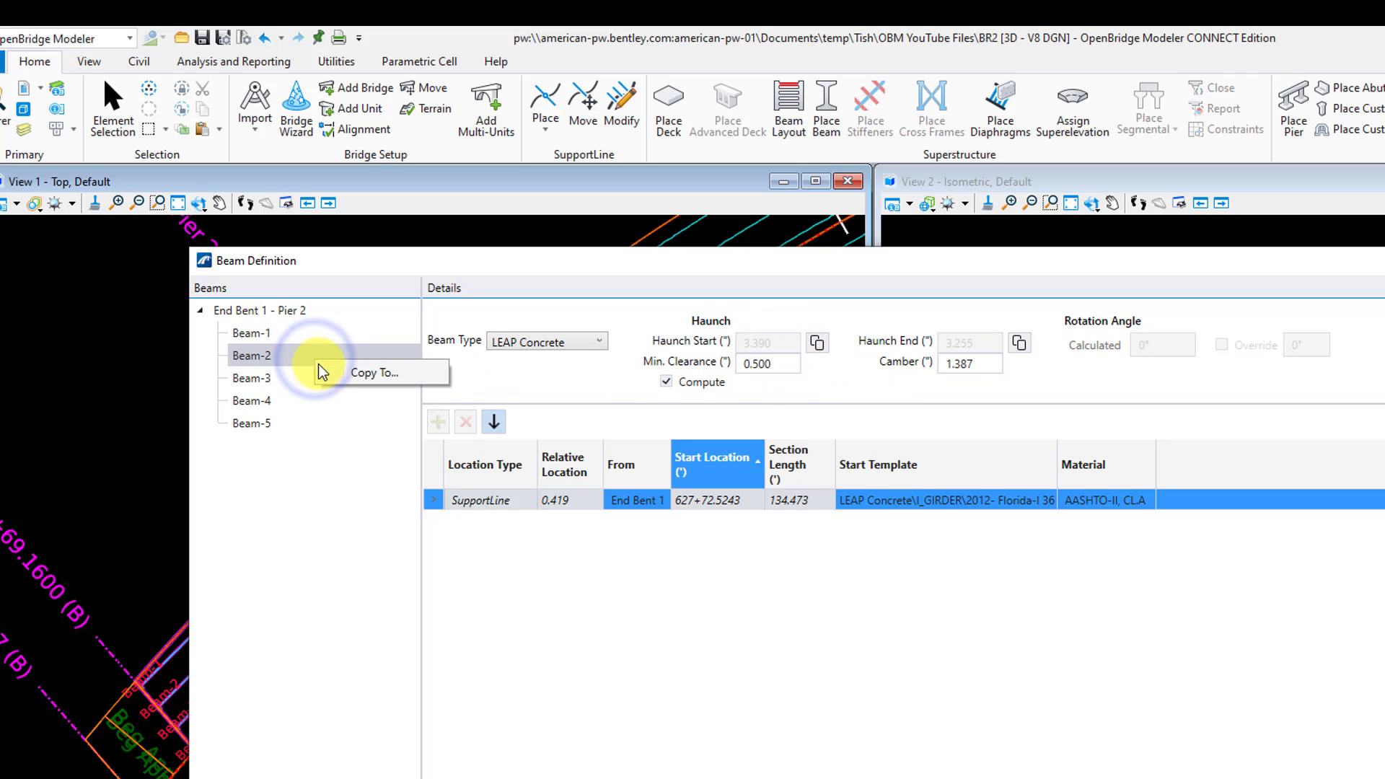
click(373, 372)
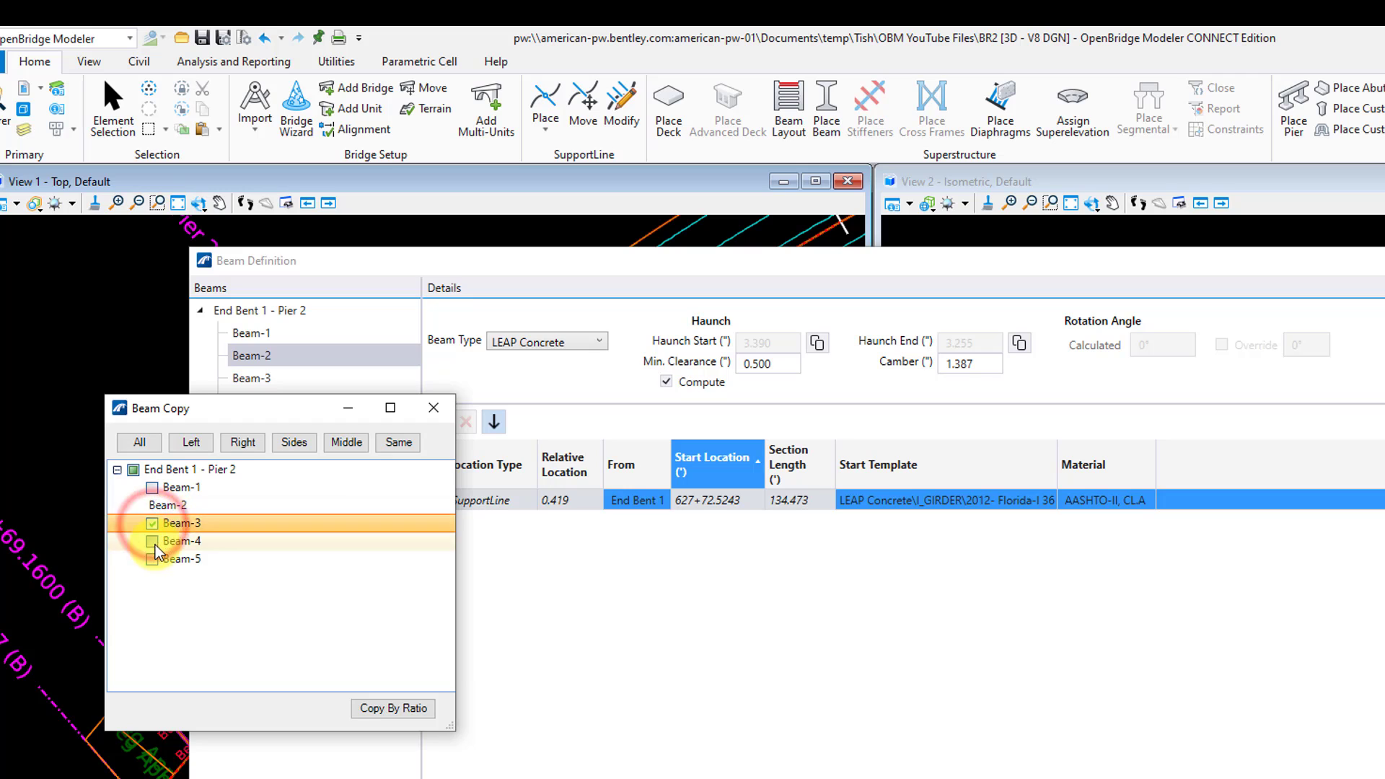
click(433, 407)
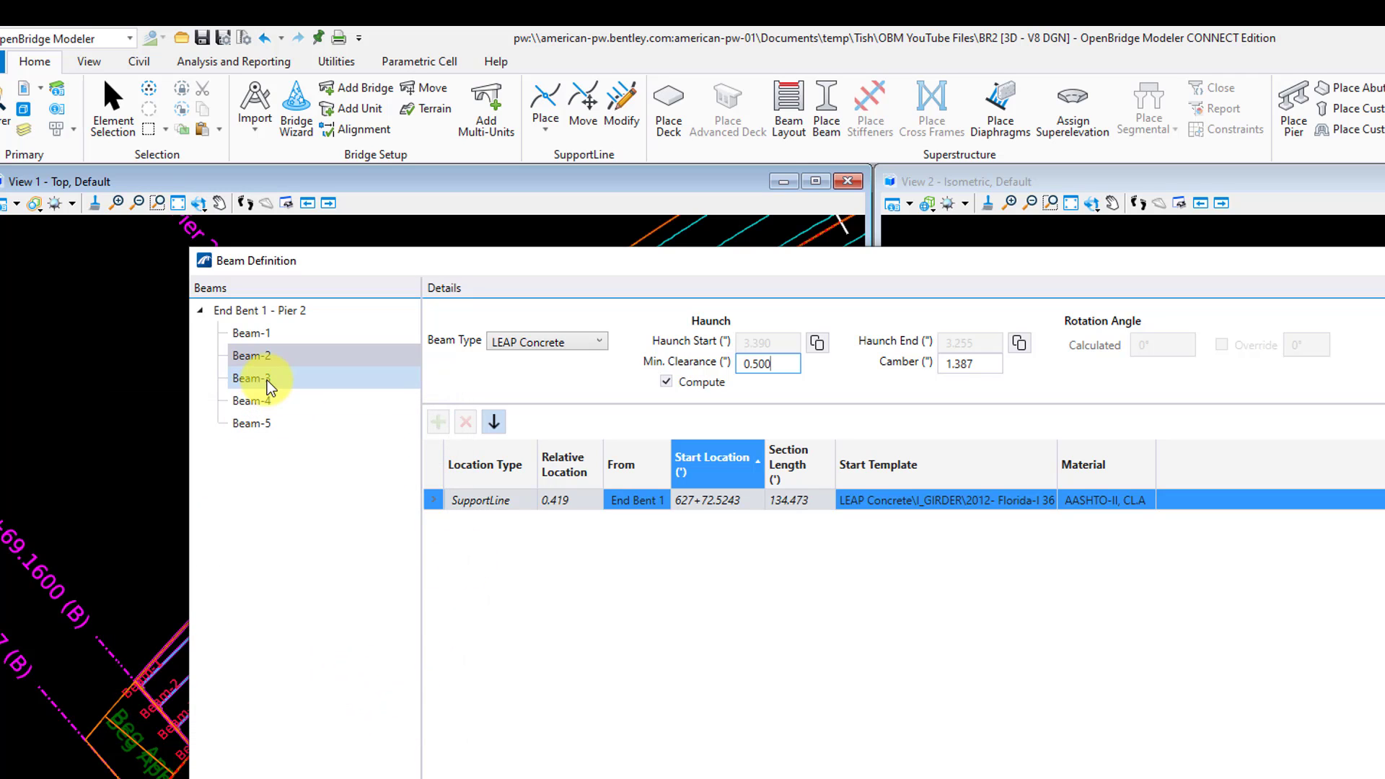
click(253, 423)
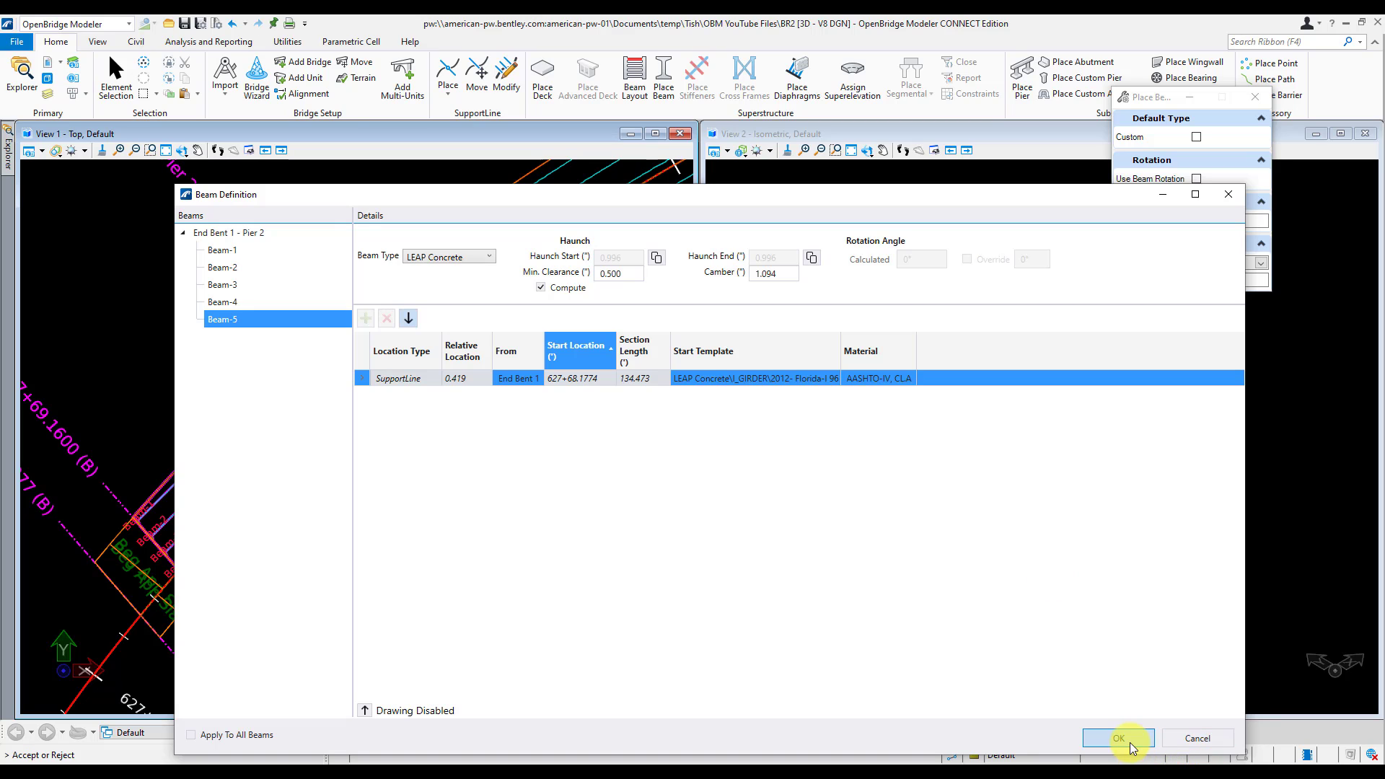
click(1118, 737)
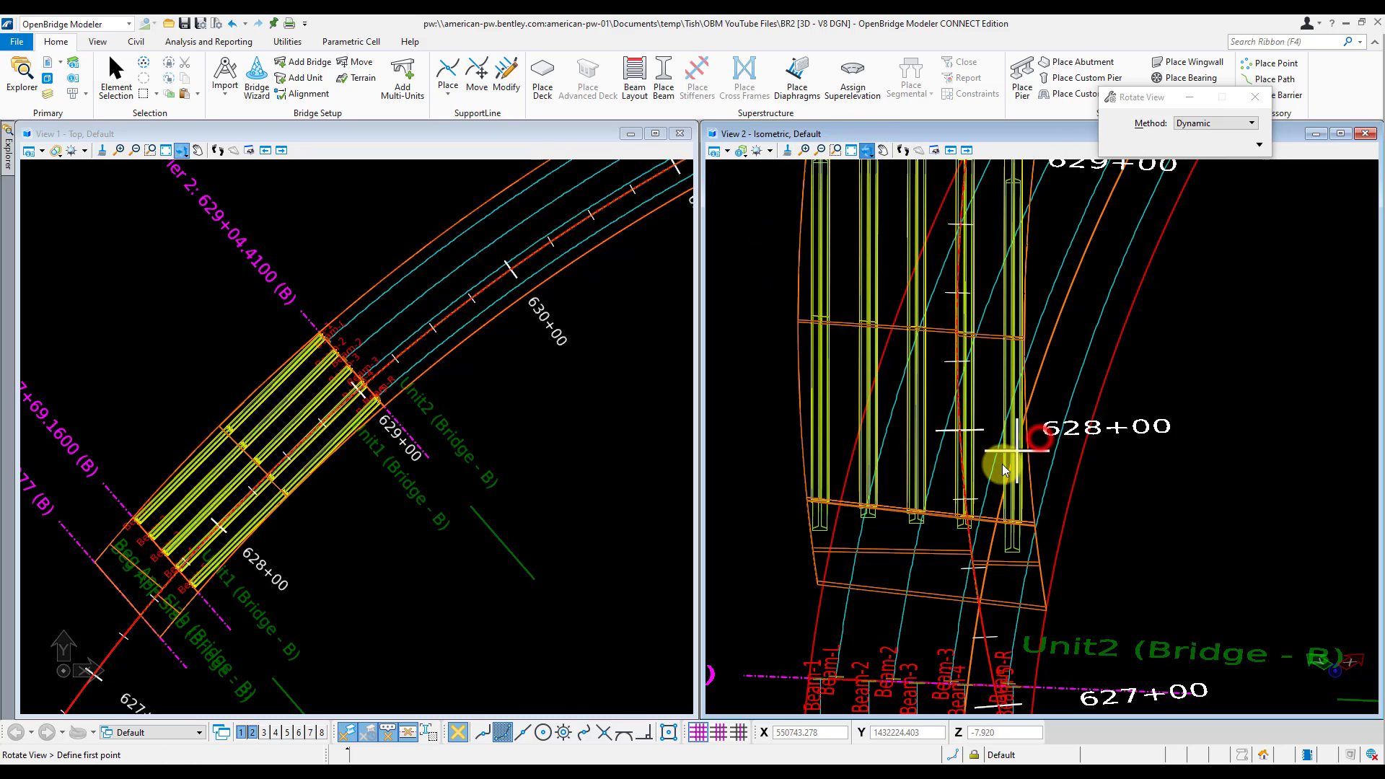
- Orbit the isometric view to inspect the span 1 girders from the side
click(1003, 467)
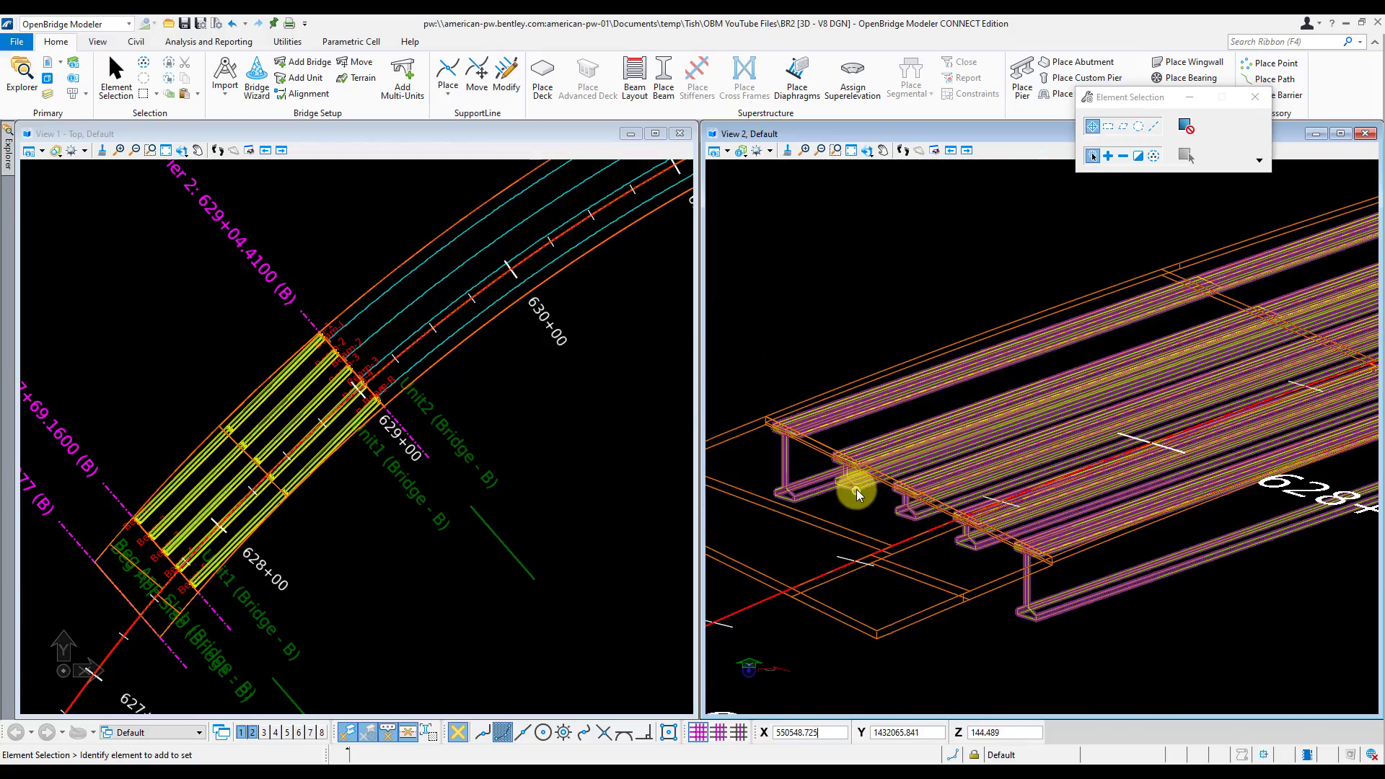
- Change Beam-2's start template to the 2012- Florida-I 84 section and accept it
click(856, 494)
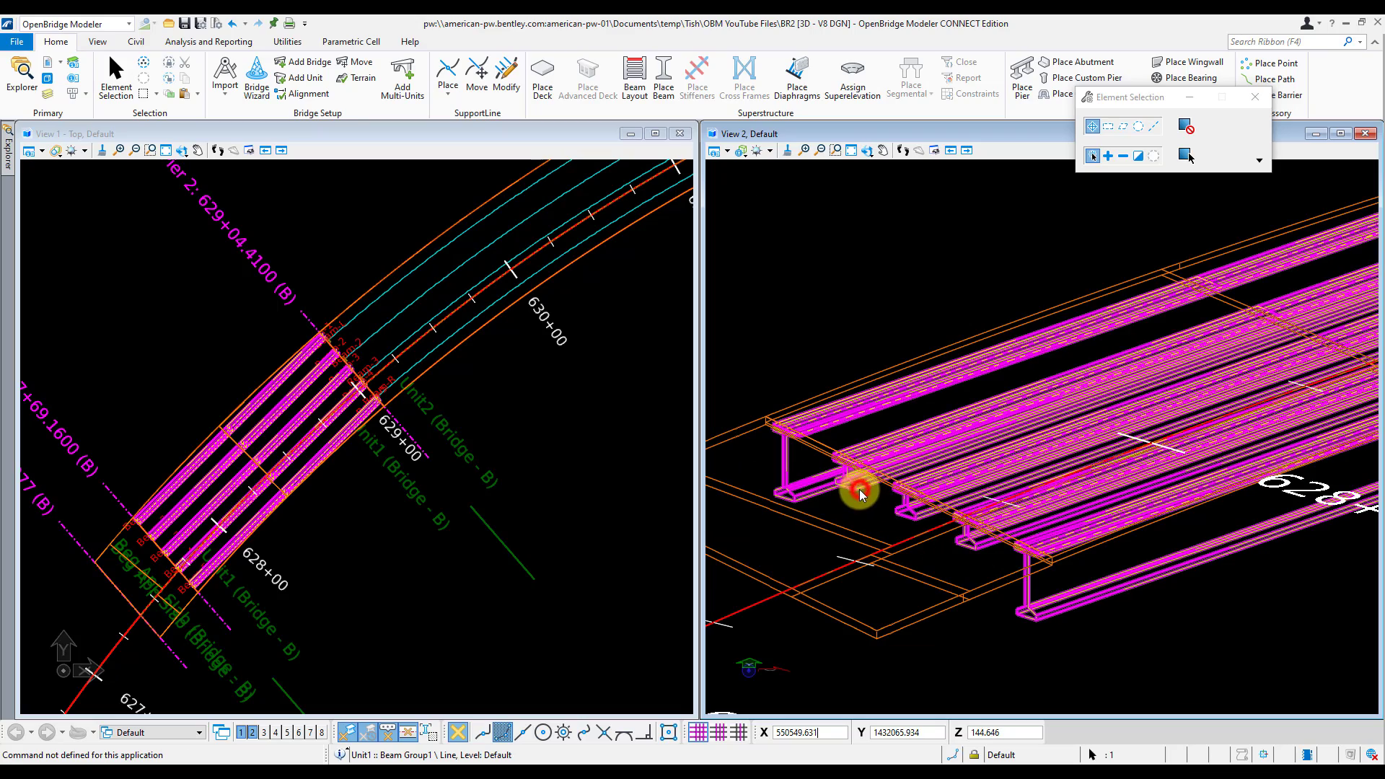
click(858, 493)
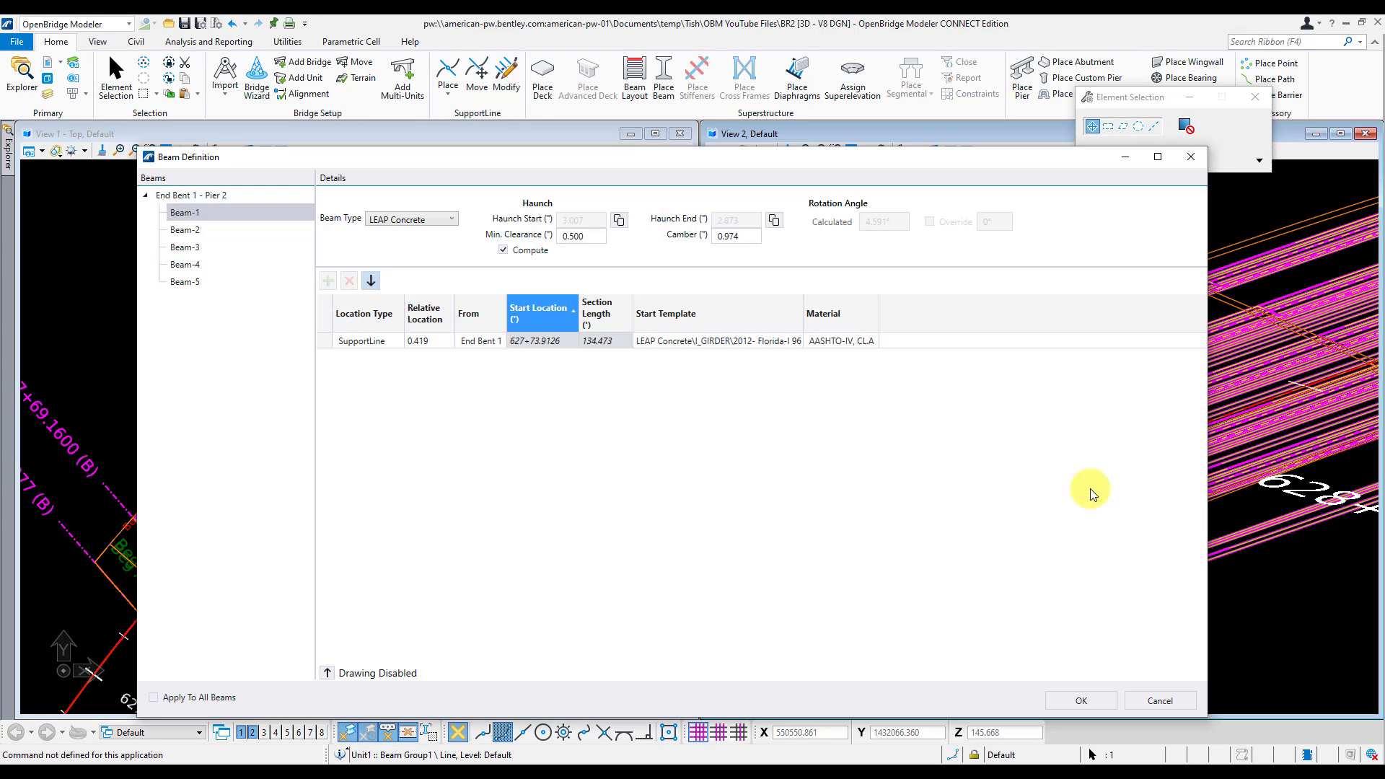
click(185, 229)
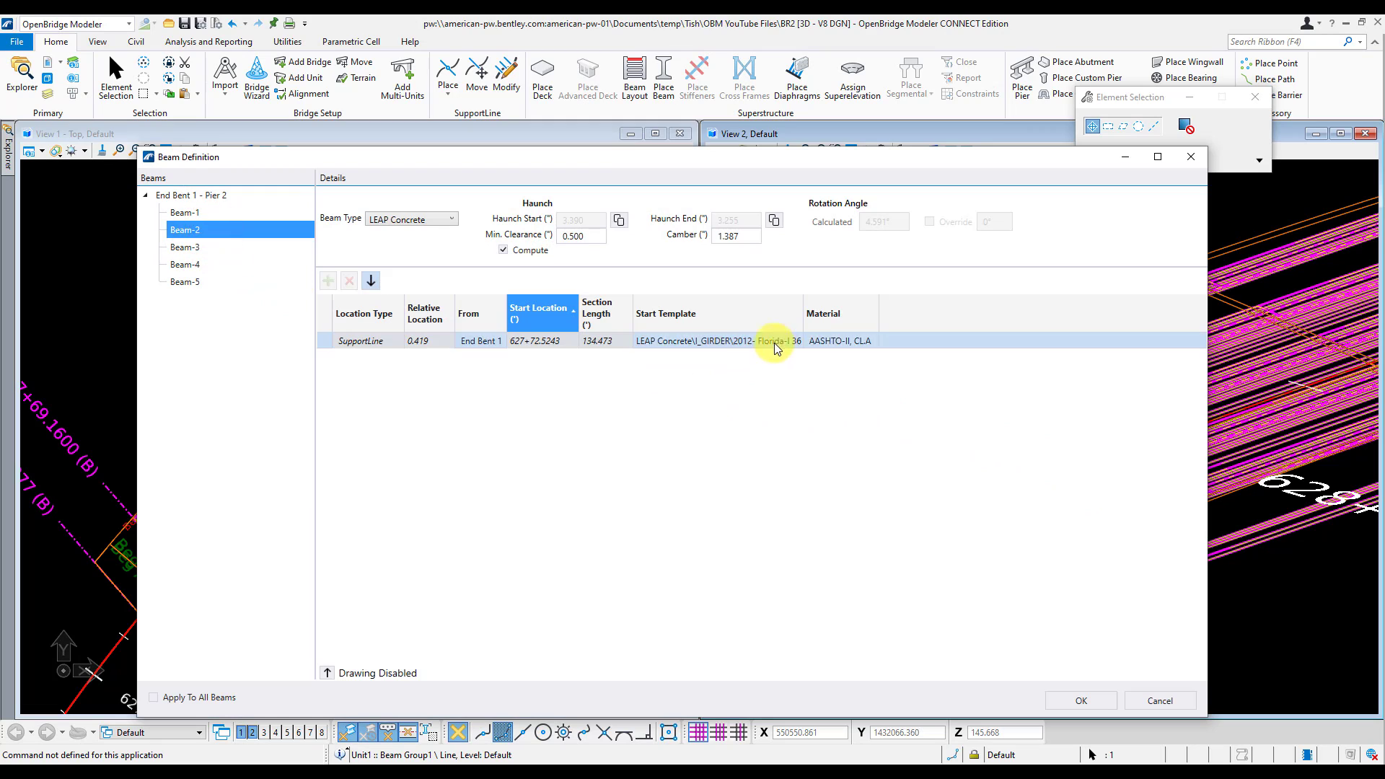
click(811, 342)
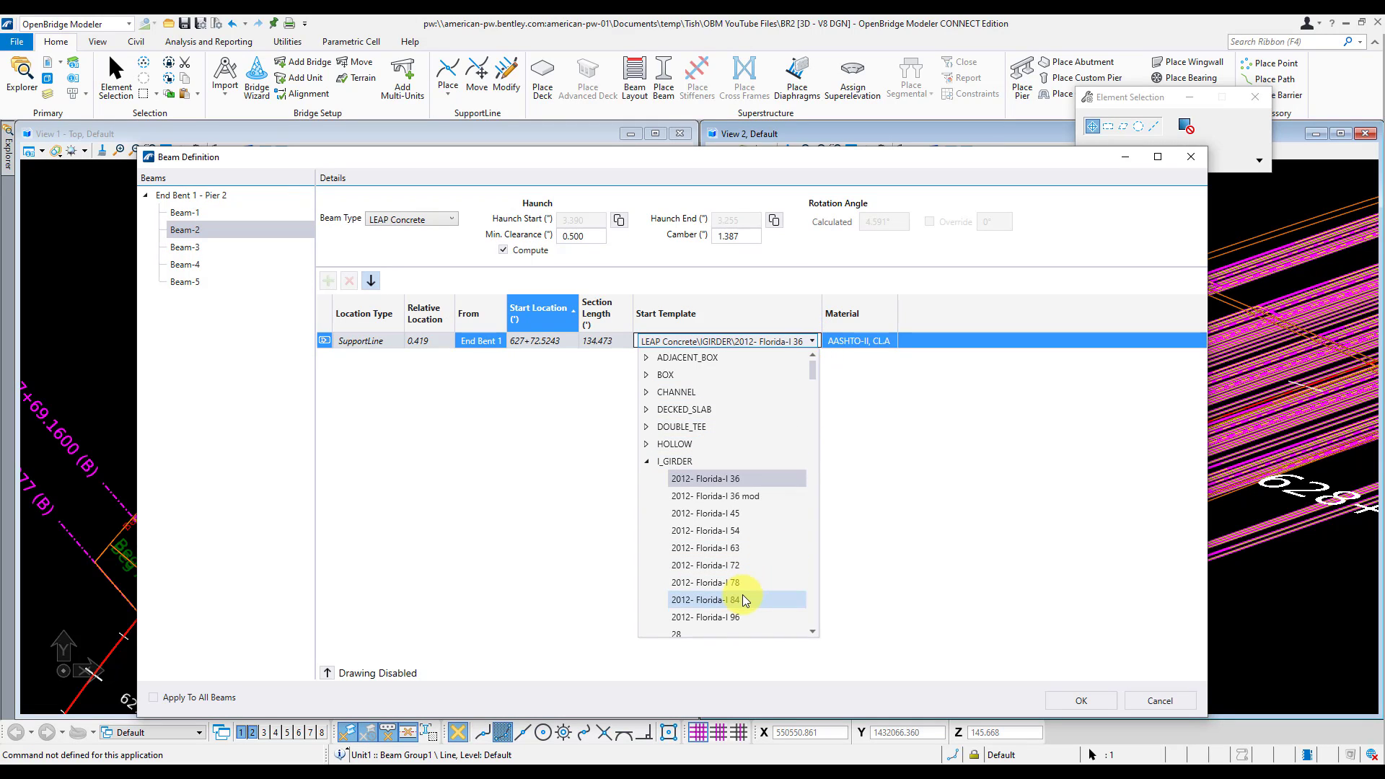
click(706, 600)
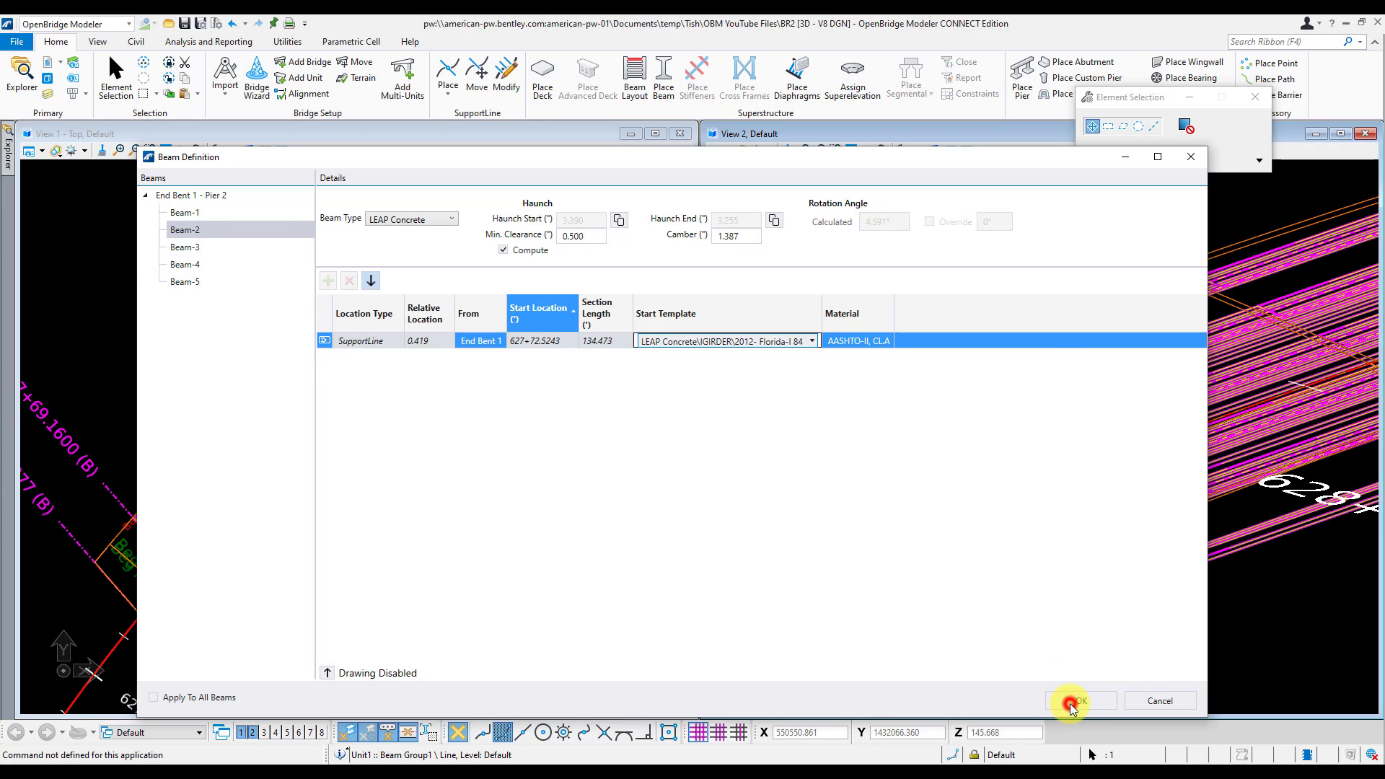
click(1077, 701)
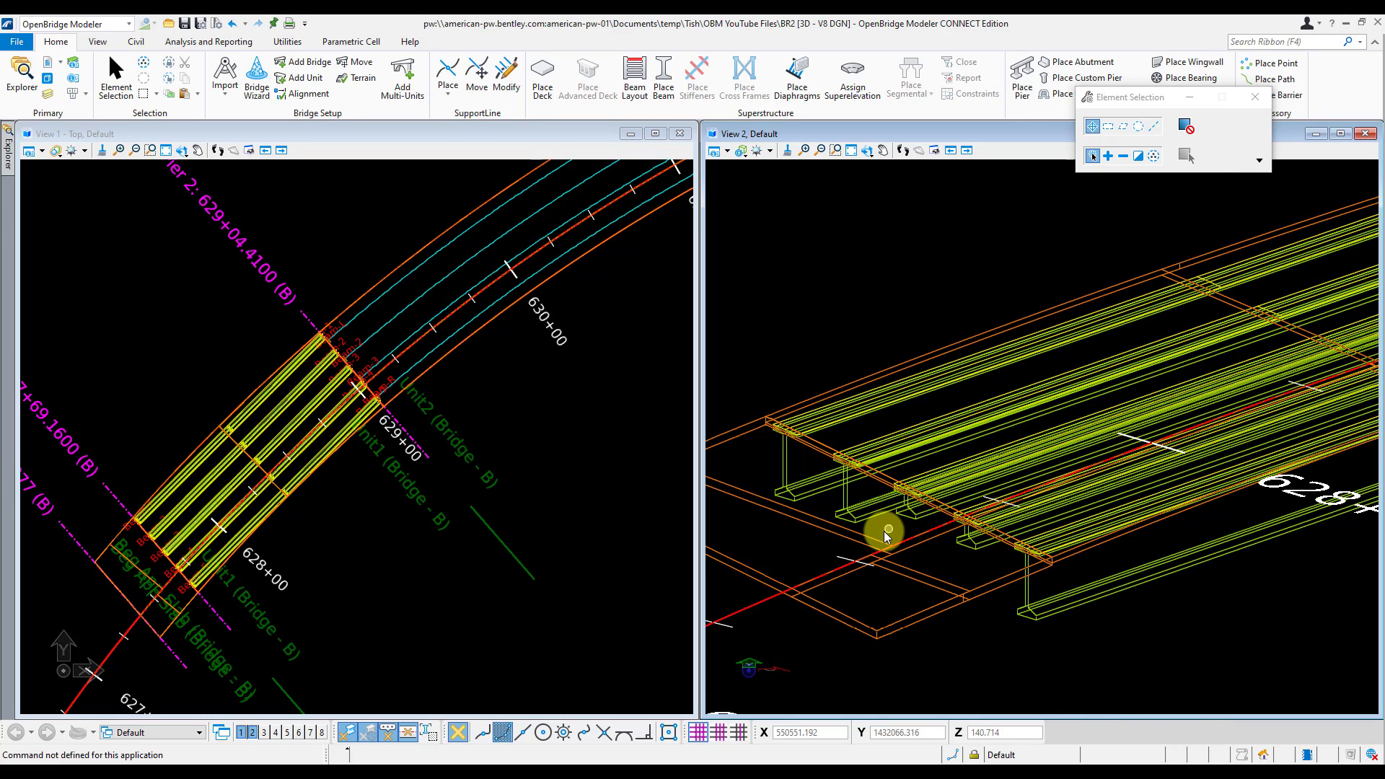
- Copy Beam-2's Florida-I 84 definition to the remaining span 1 girders via Copy To
click(886, 529)
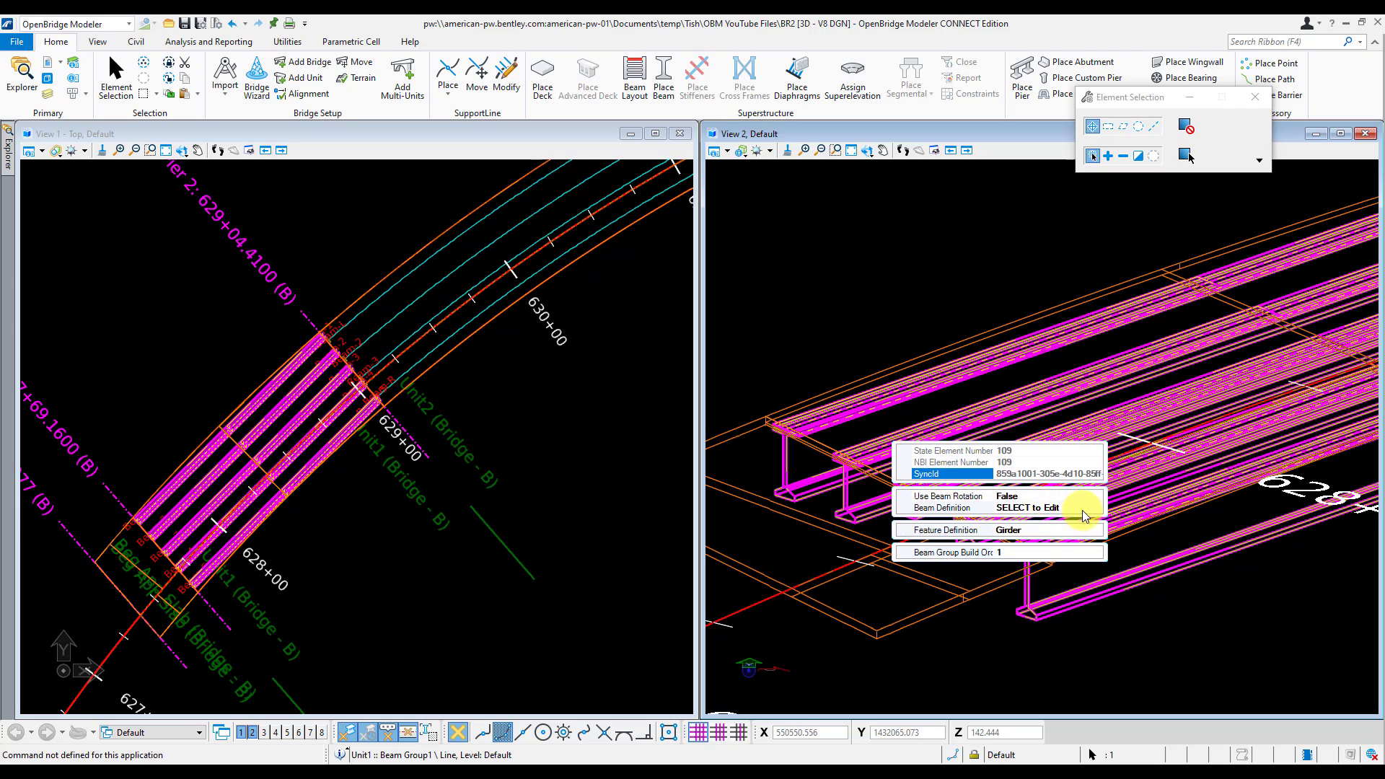
click(949, 507)
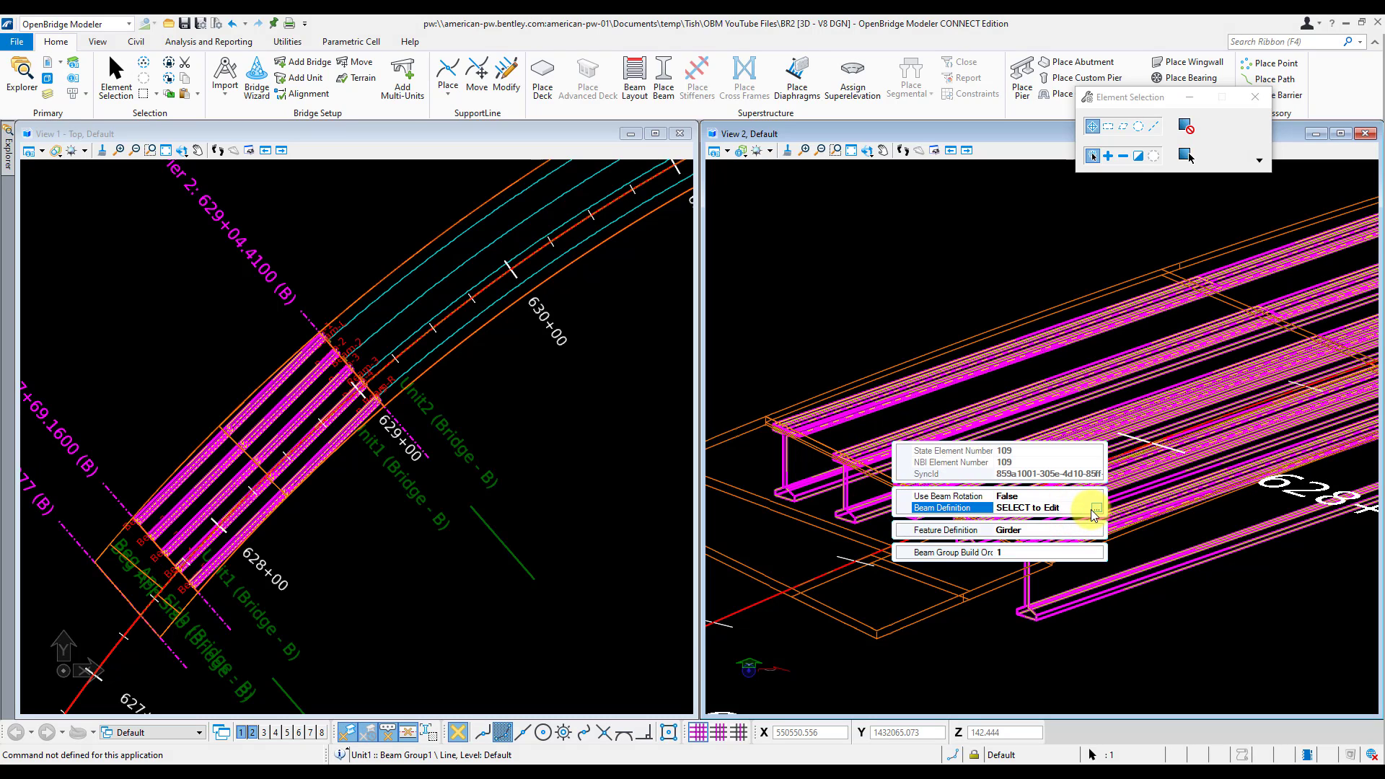
click(1092, 513)
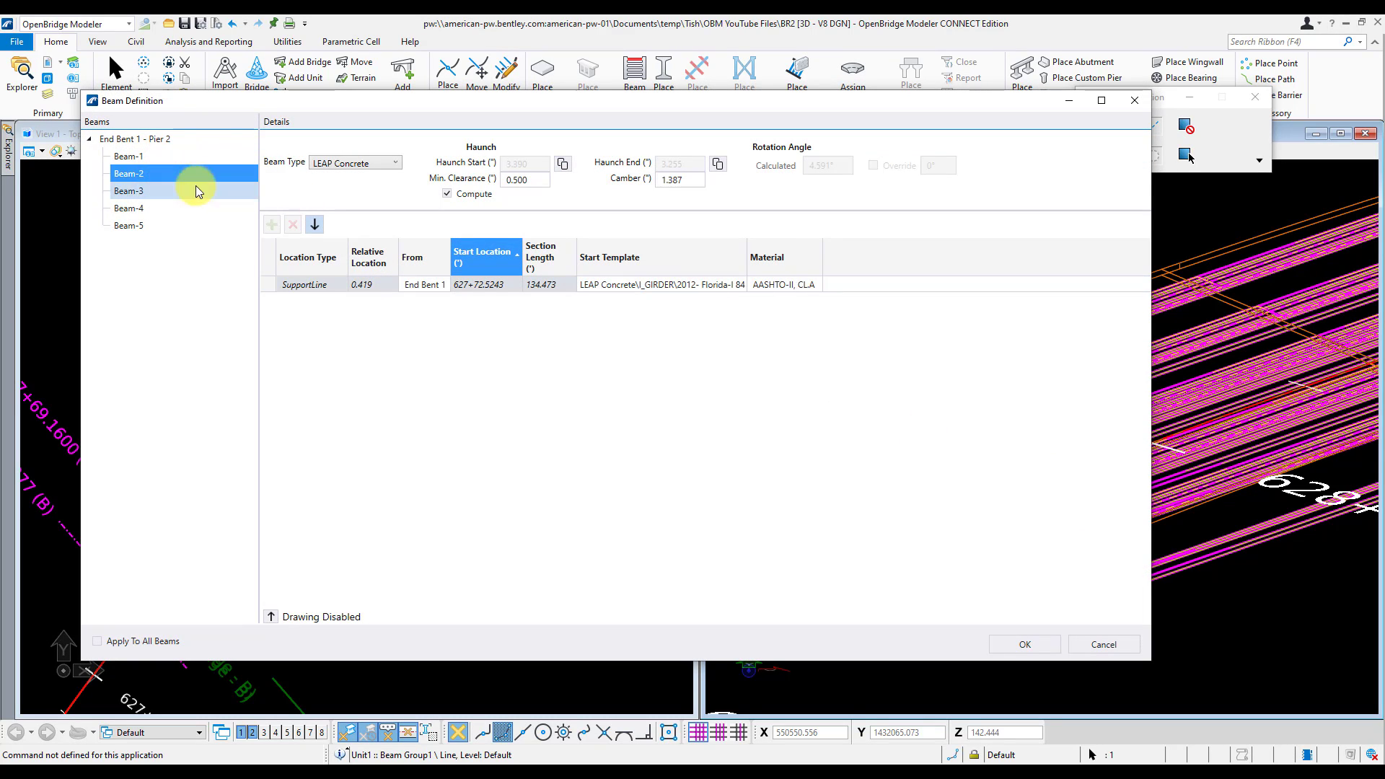
right_click(186, 190)
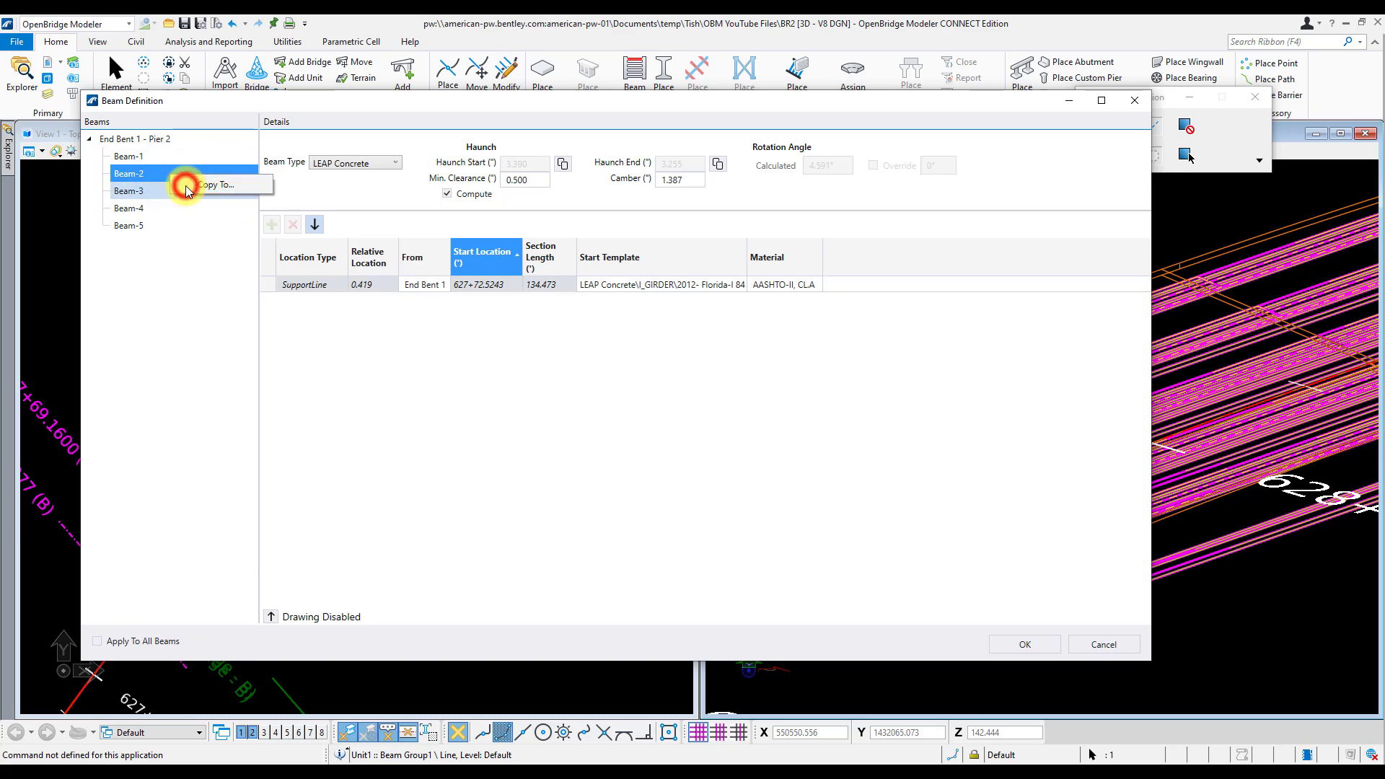
click(215, 185)
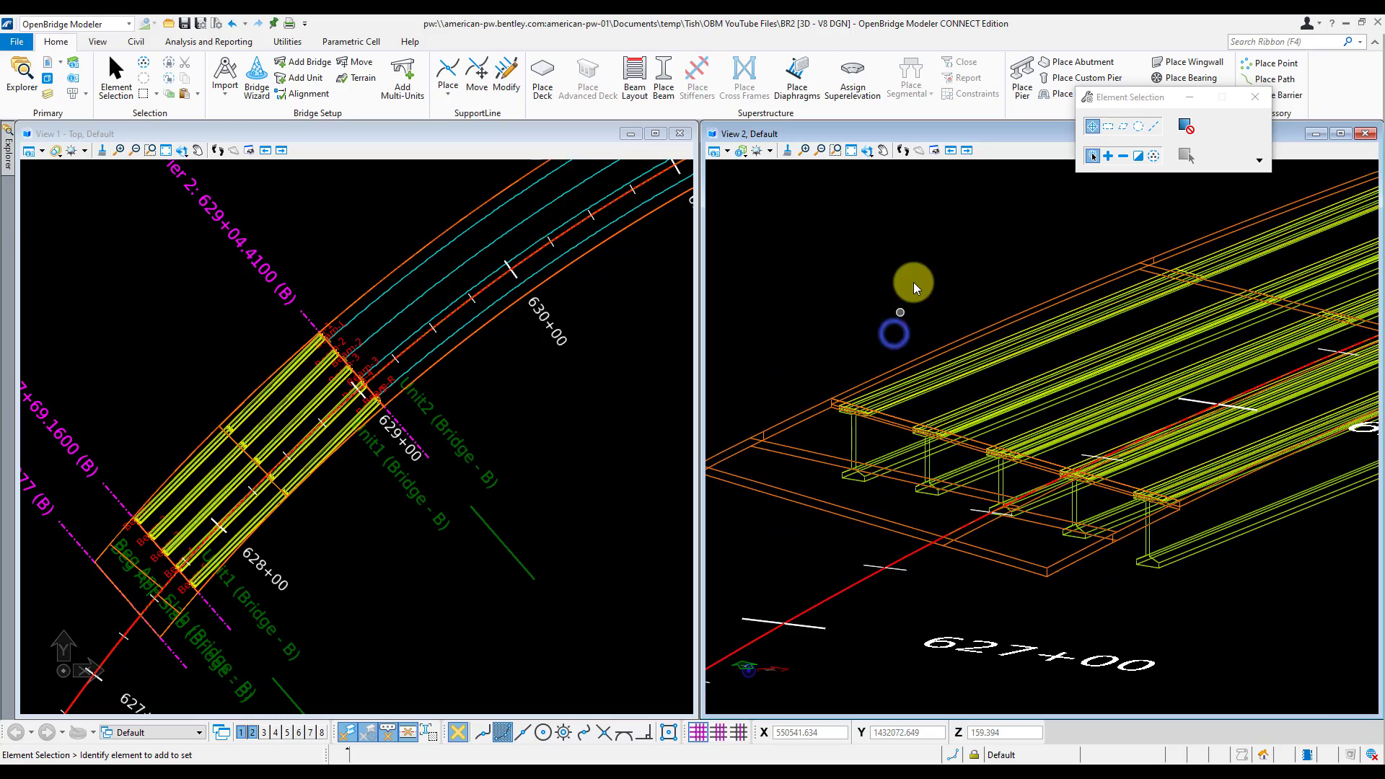
mouse_move(911, 266)
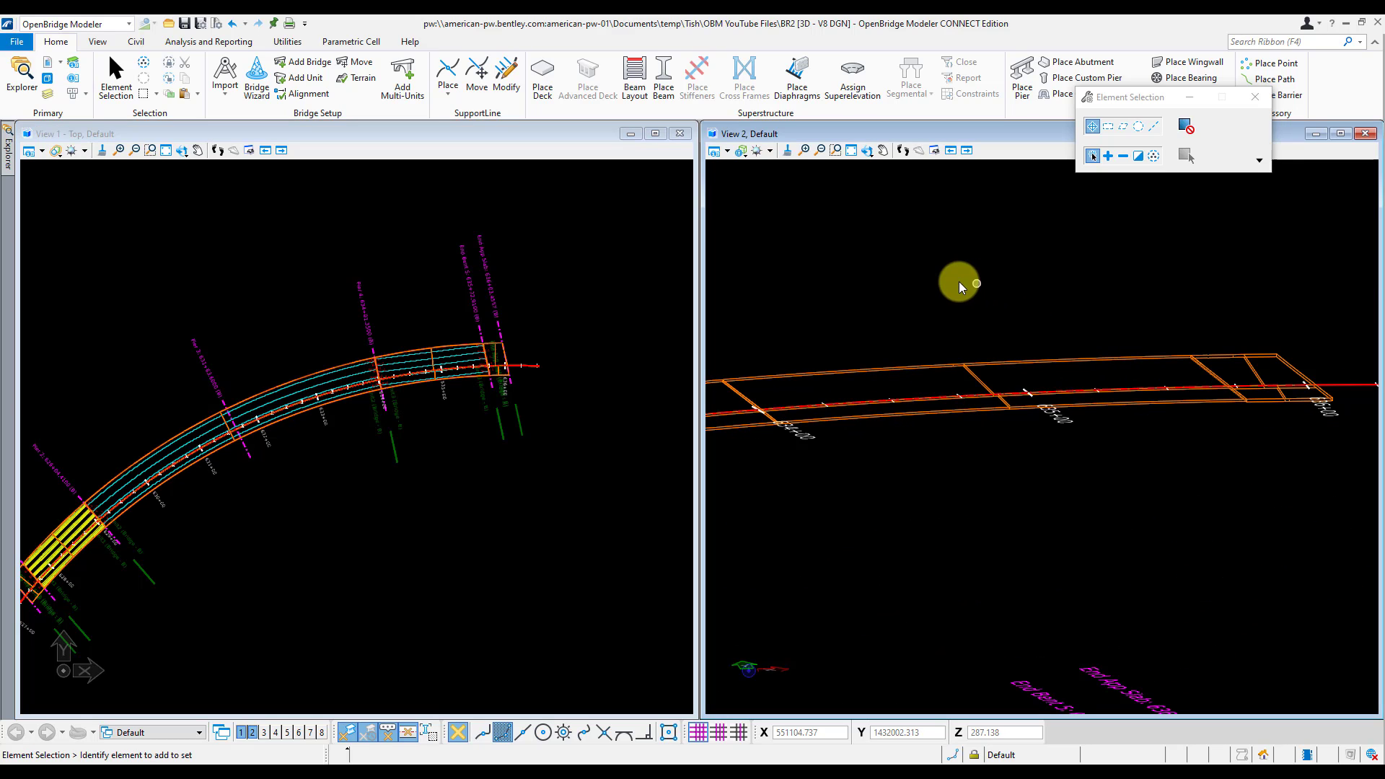
- Start a new beam placement that asks for a beam layout
click(663, 78)
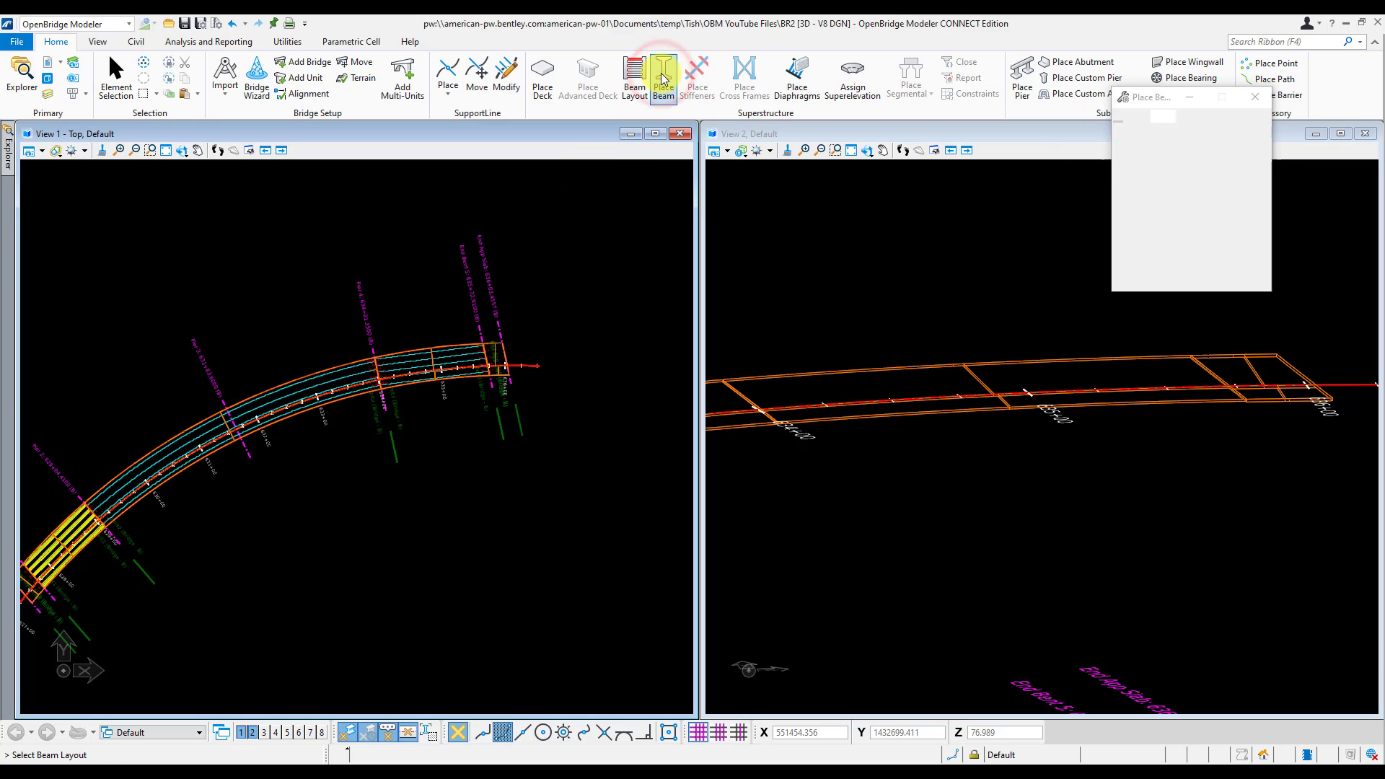
- Select the Pier 4–End Bent 5 layout with computed haunch and 0.5 minimum clearance
click(662, 78)
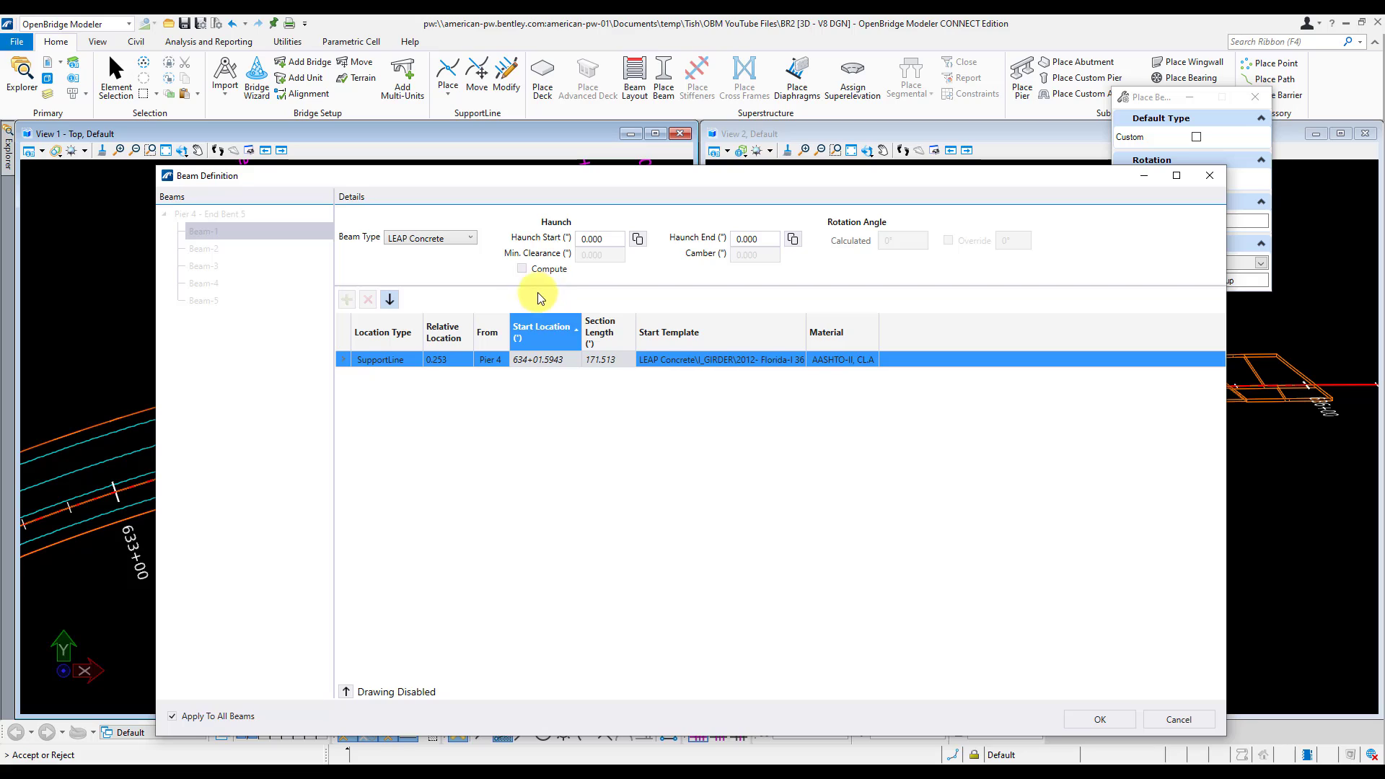
click(523, 268)
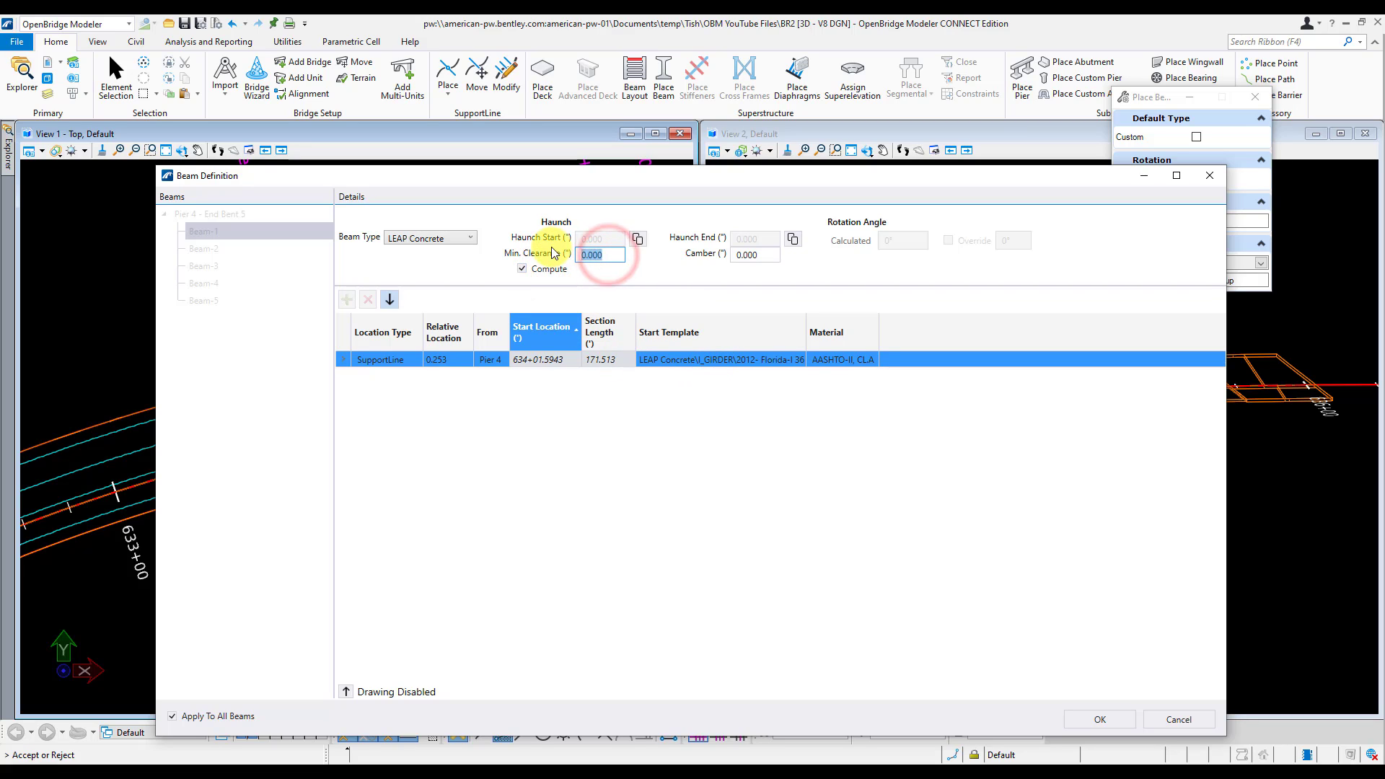
text(.5)
click(756, 254)
text(2.482)
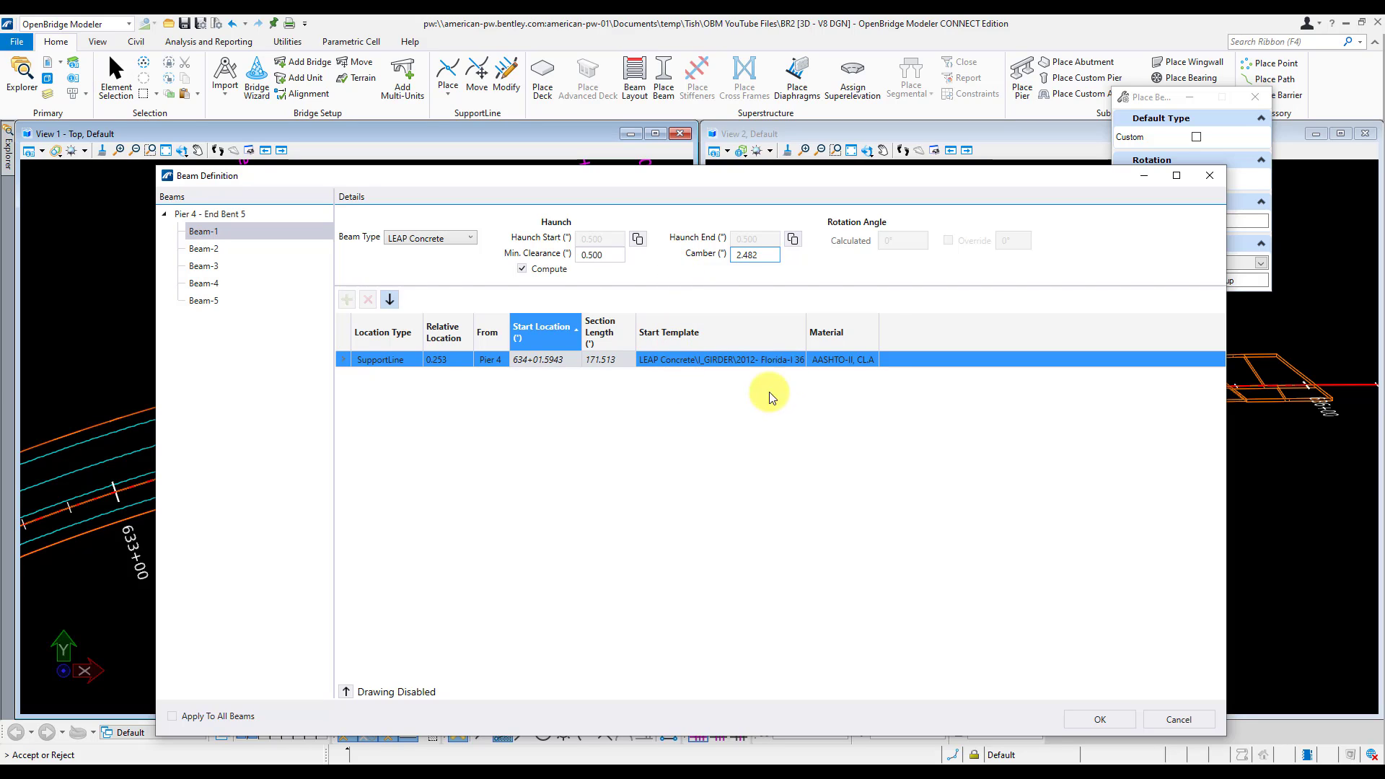
click(812, 360)
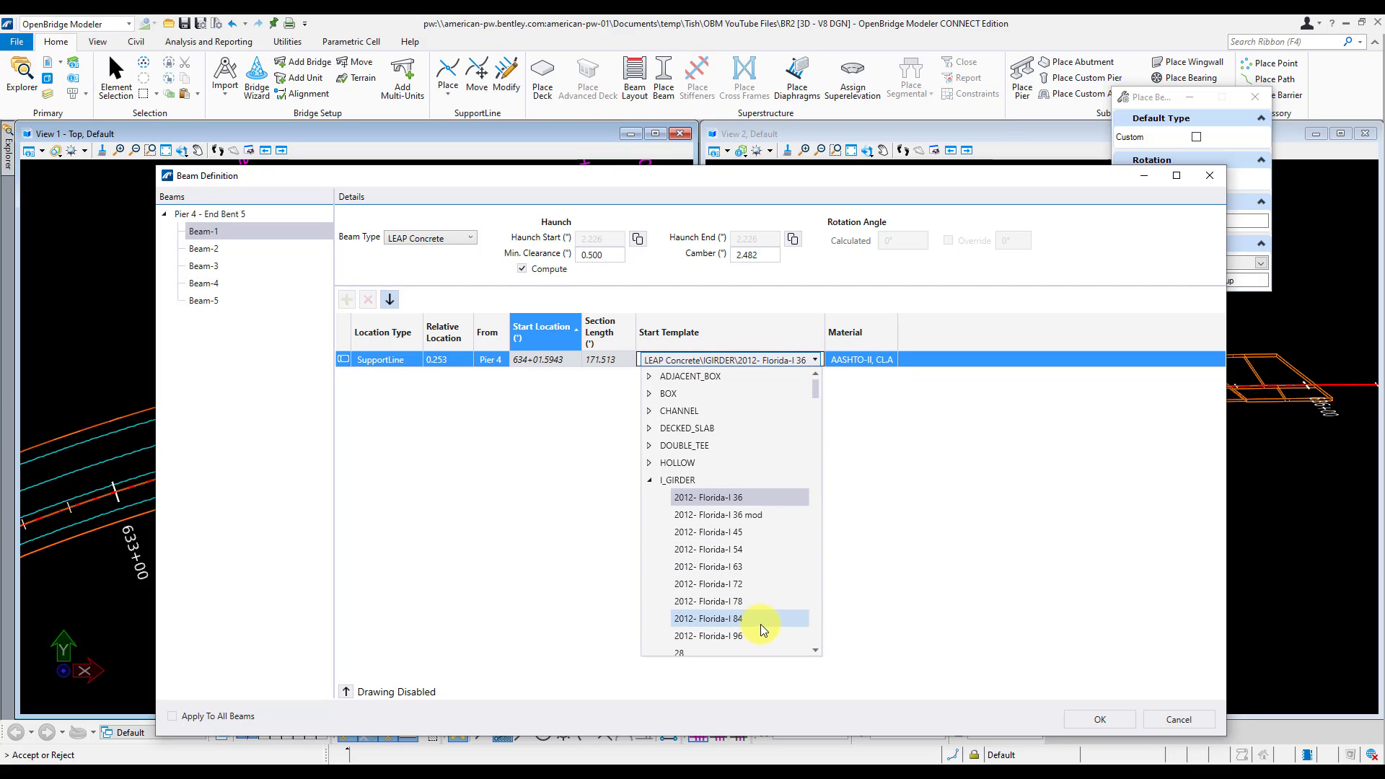
- Assign the 2012 Florida-I 96 template and AASHTO-IV, CL.A material to Beam-1 and copy to the other beams
click(707, 636)
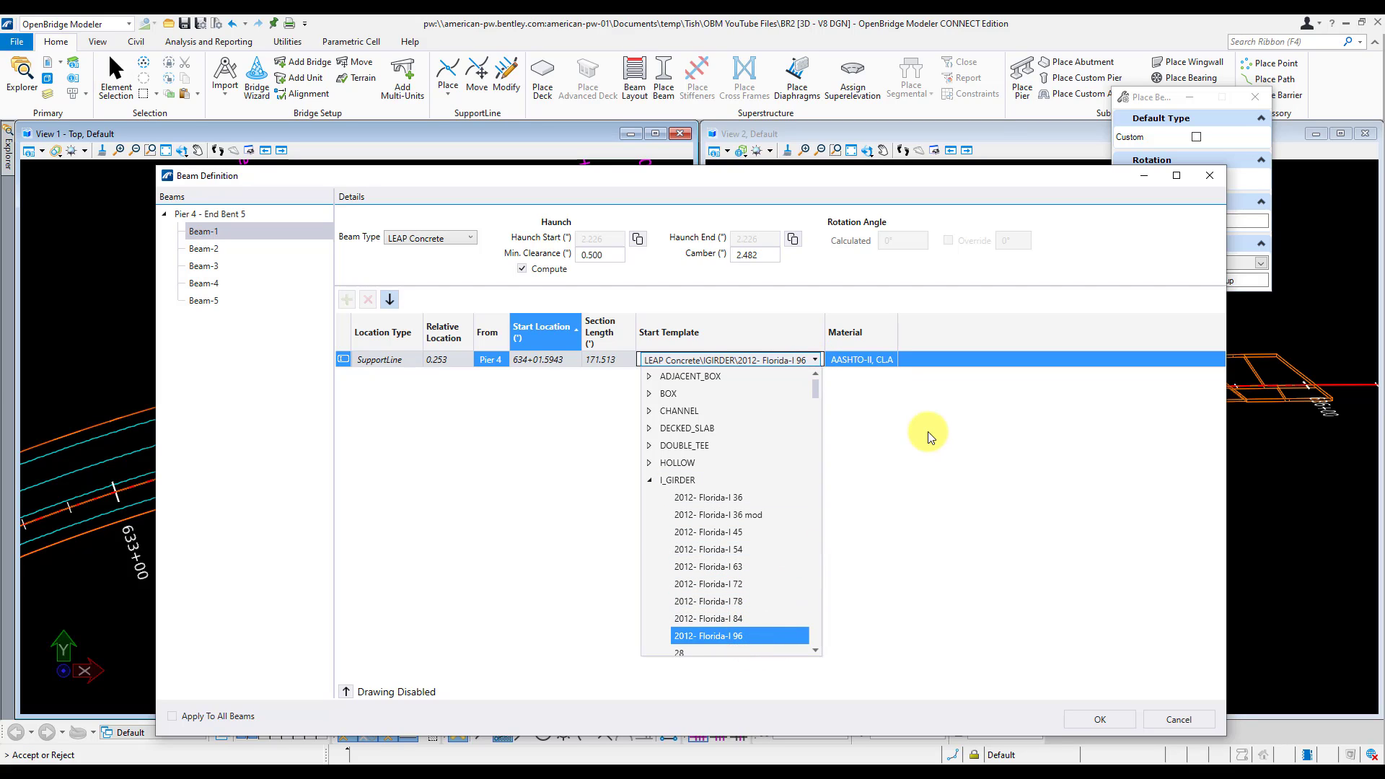
click(706, 634)
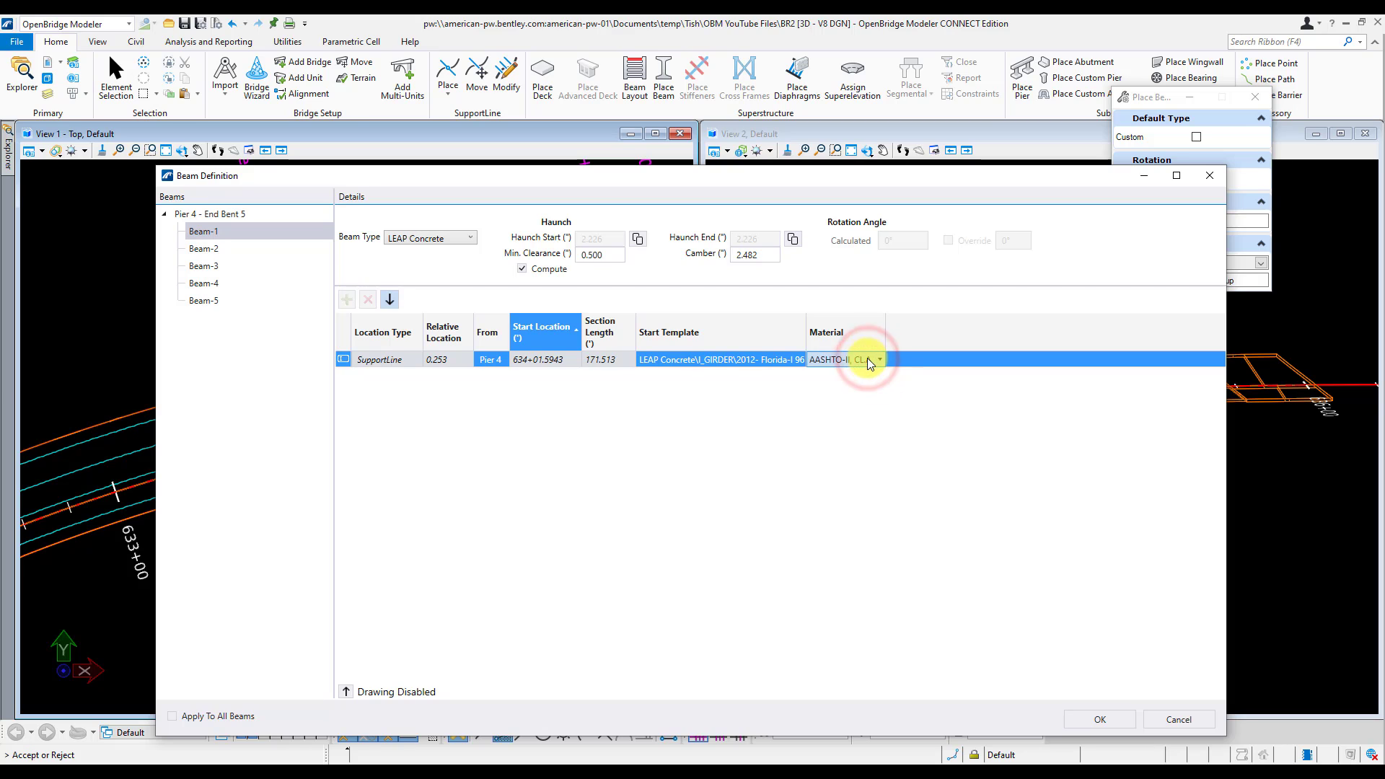
click(878, 359)
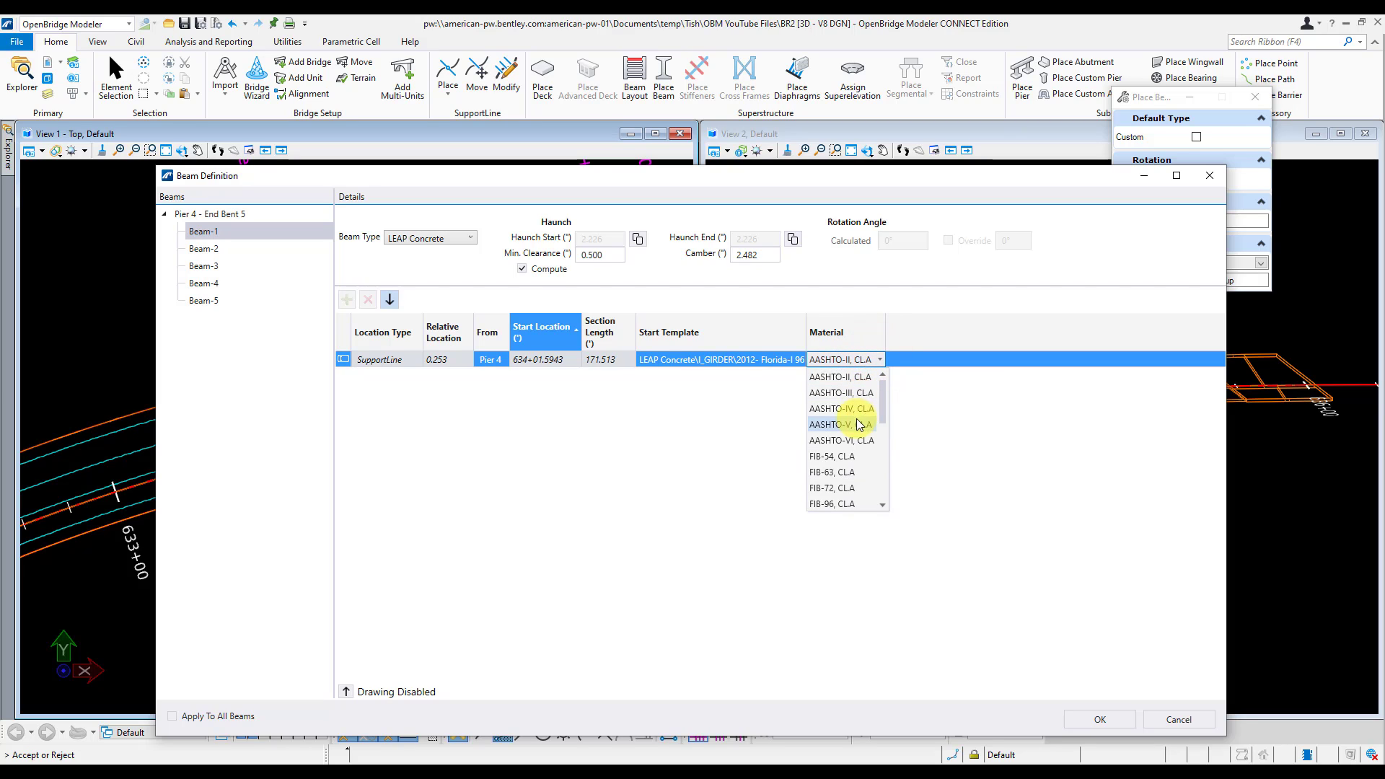
click(839, 408)
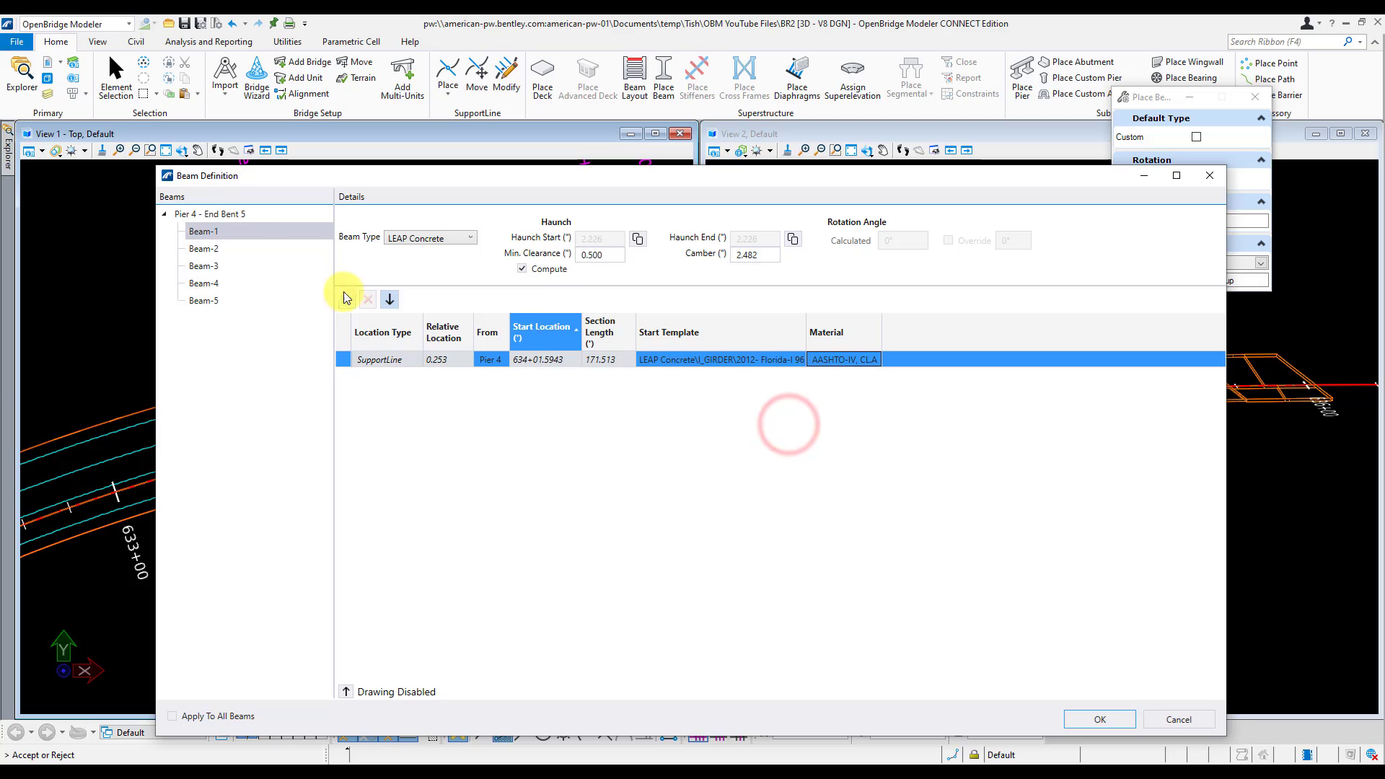
click(345, 299)
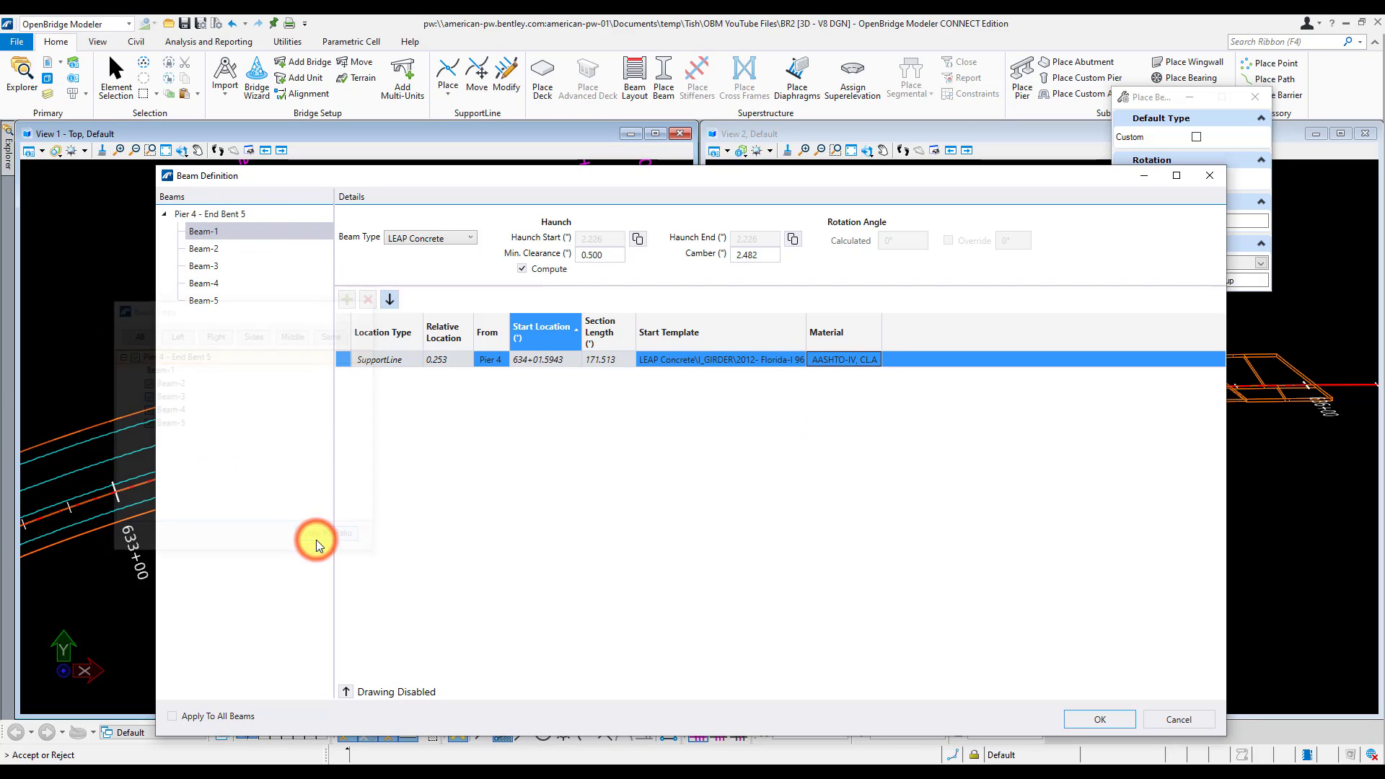
- Set Beam-2's camber to 2.546 and accept the definitions to place span 4's five girders
click(204, 248)
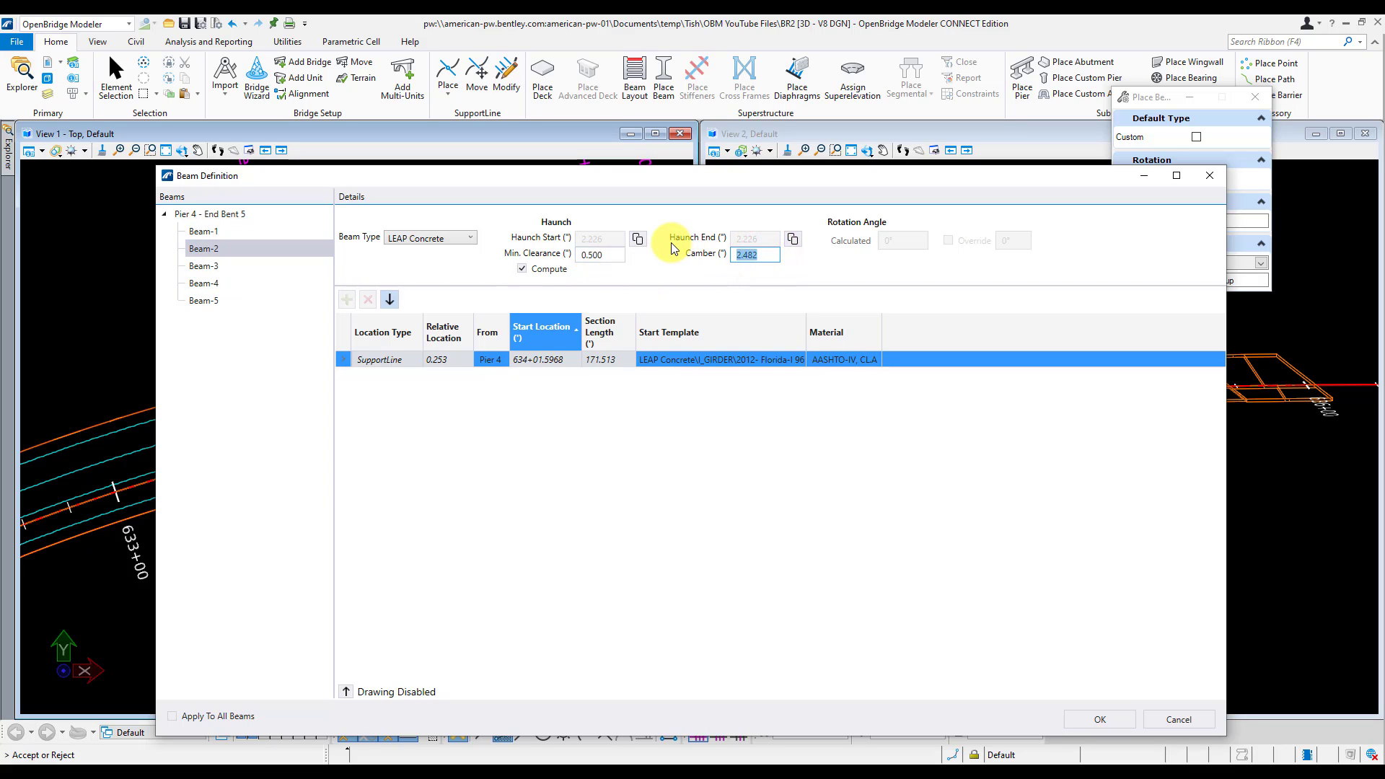
text(2.546)
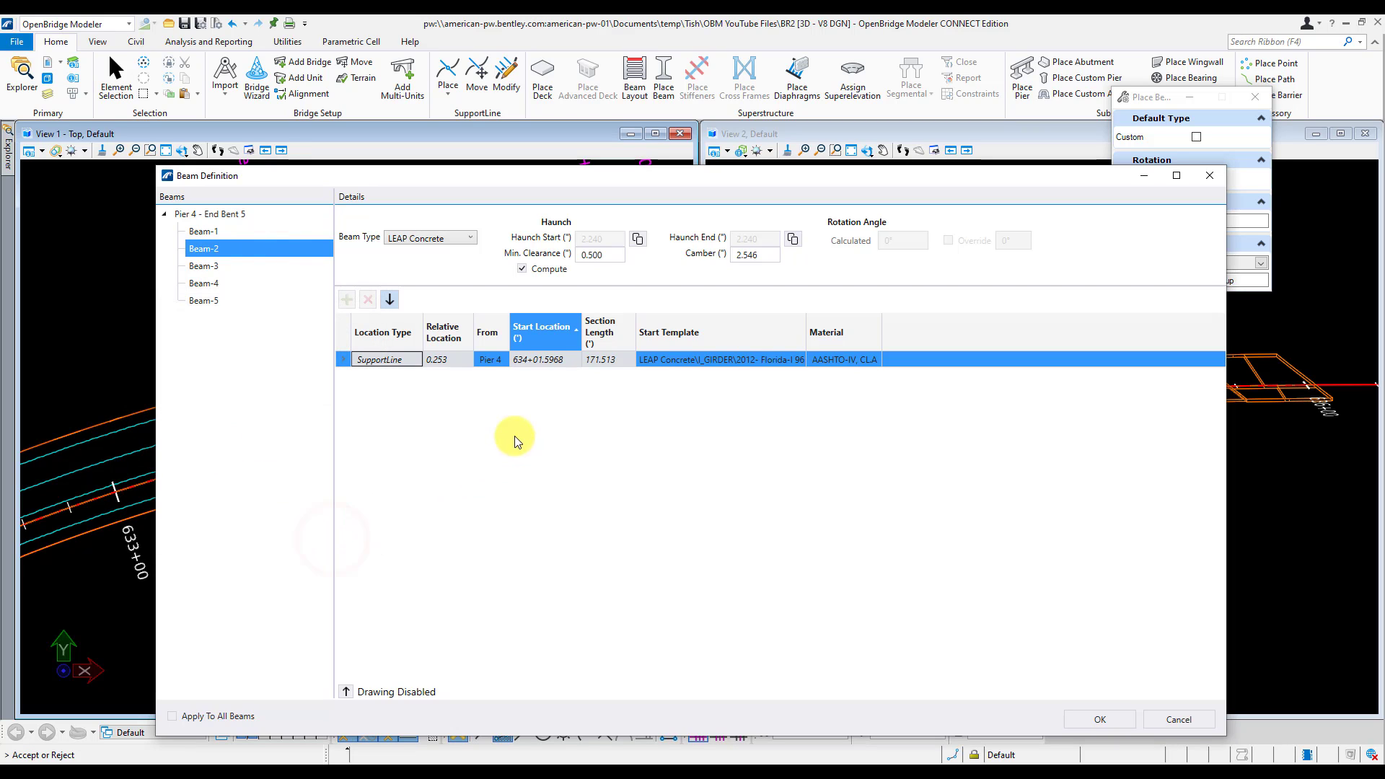
click(212, 300)
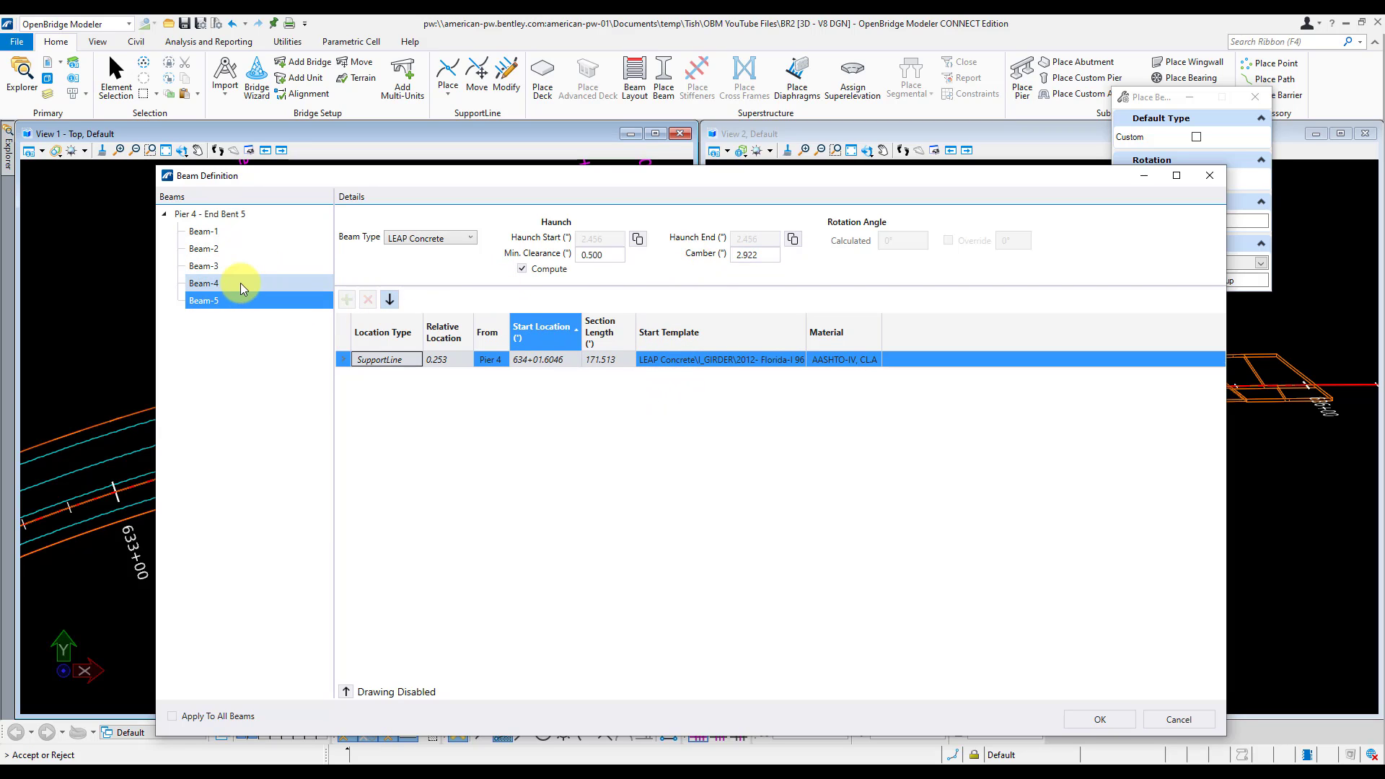
click(1098, 718)
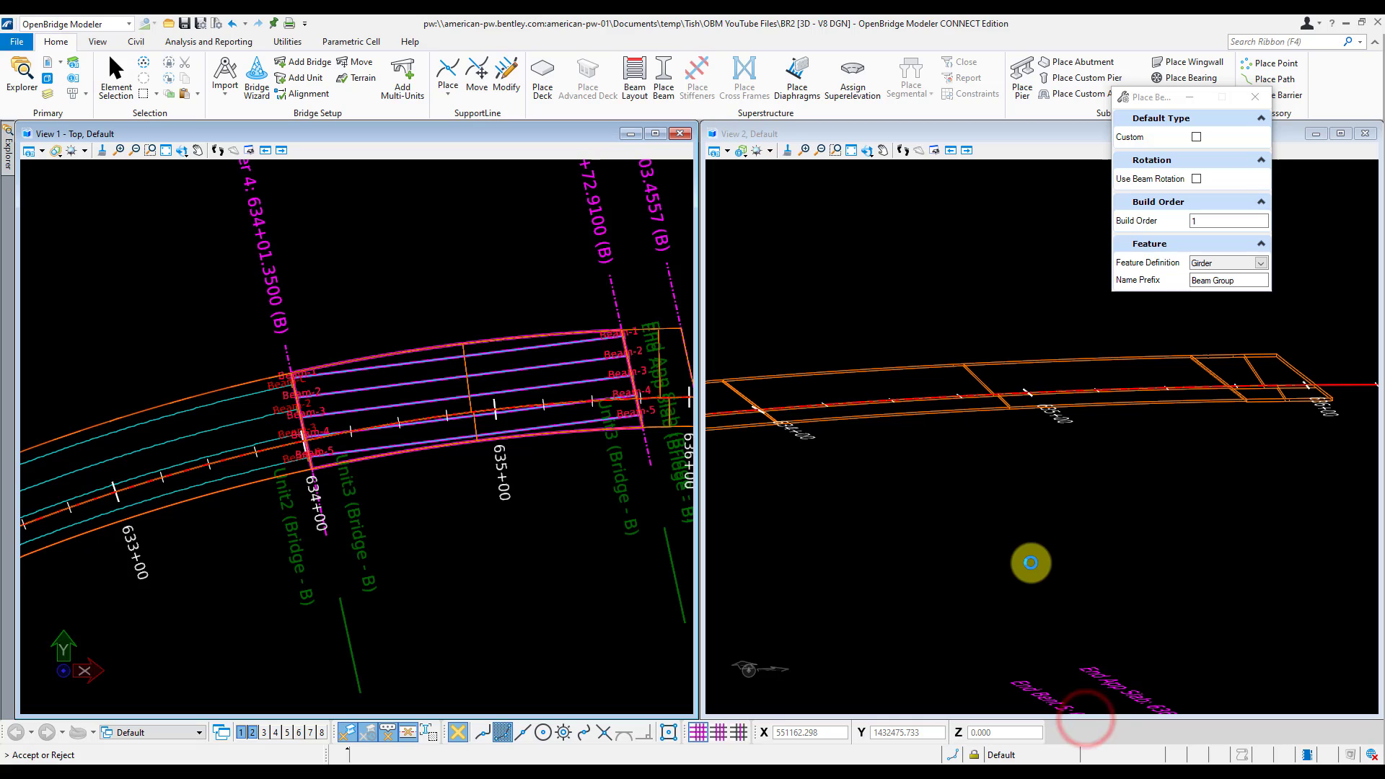